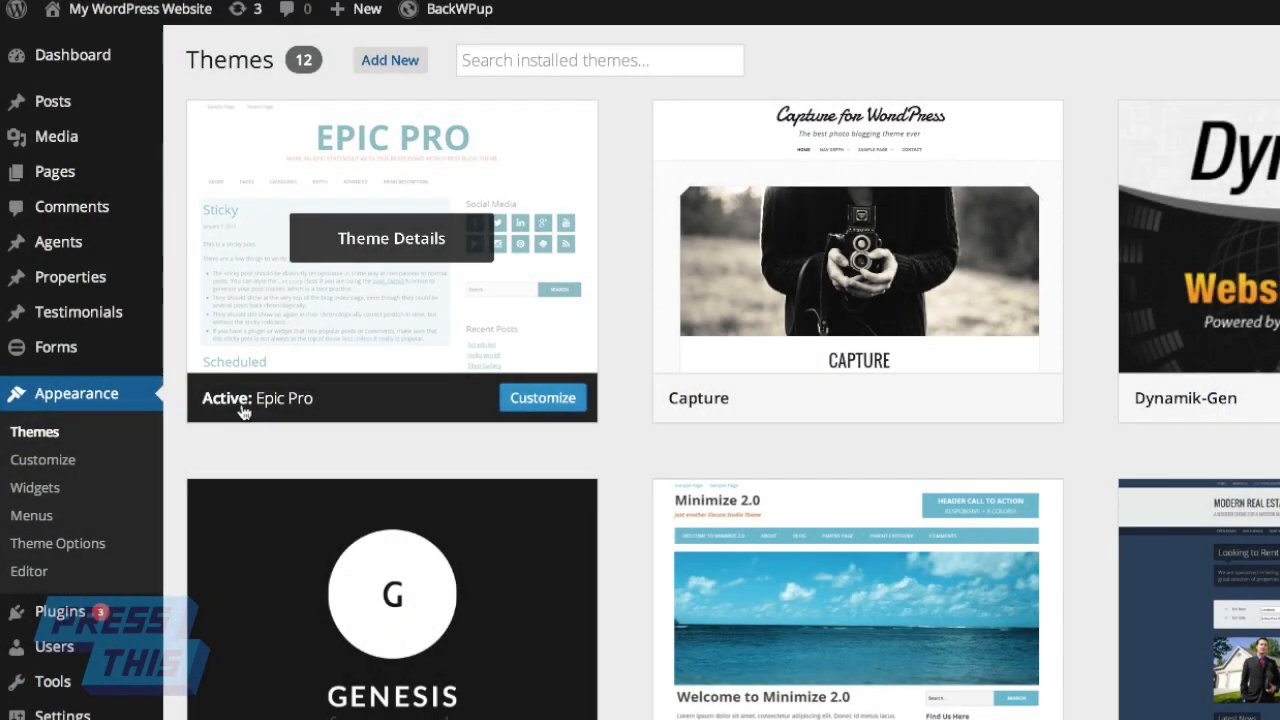
pyautogui.moveTo(222, 420)
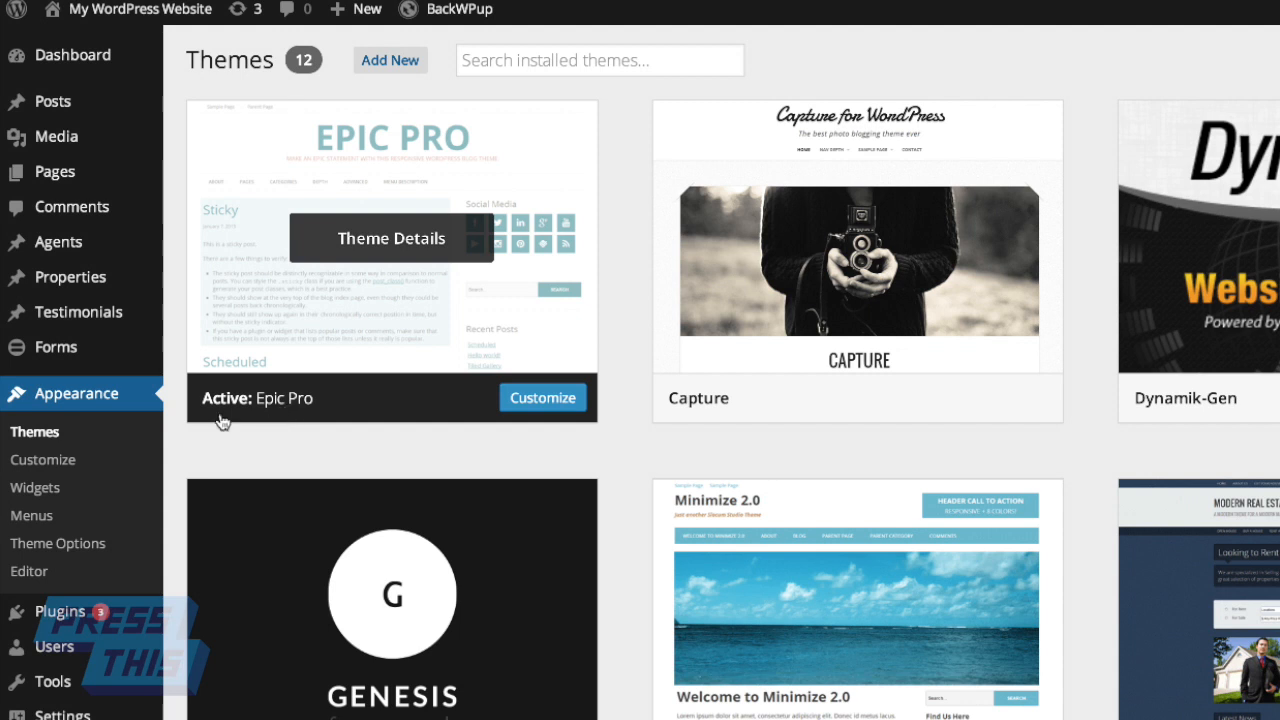
pyautogui.moveTo(66, 472)
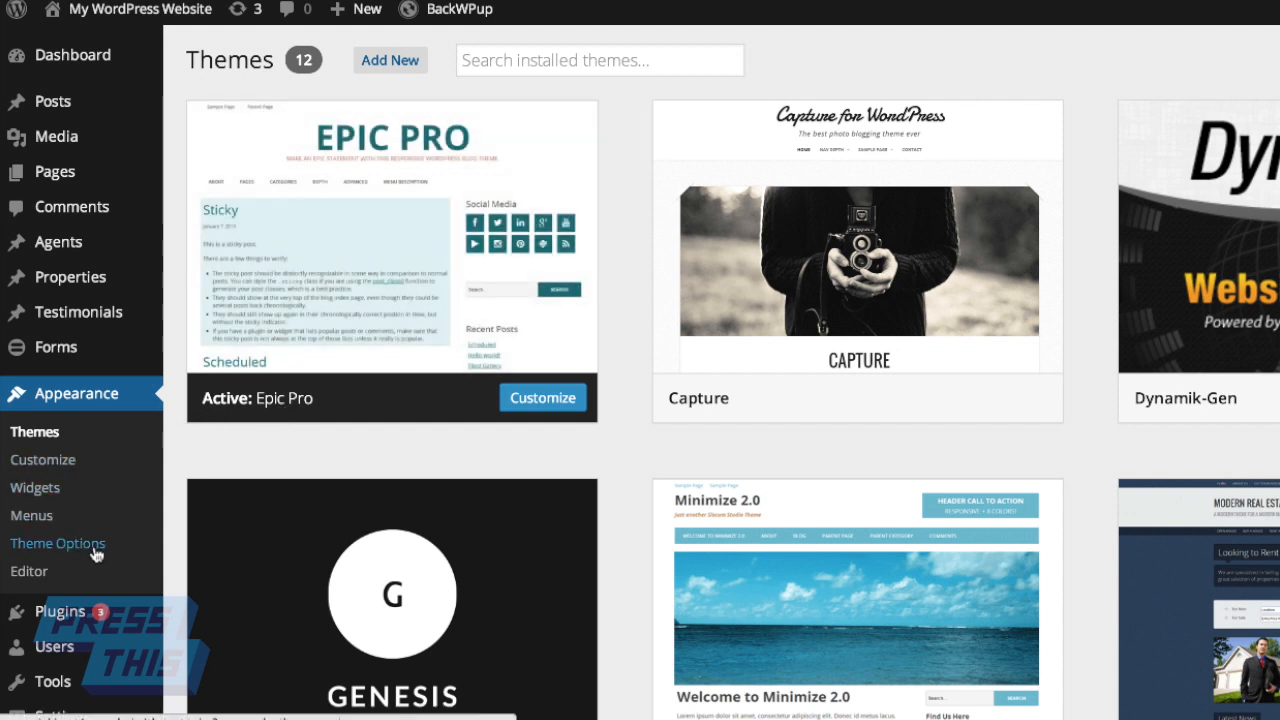
# Step: Go to the Epic Pro Theme Options page from the Appearance sidebar
pyautogui.click(56, 544)
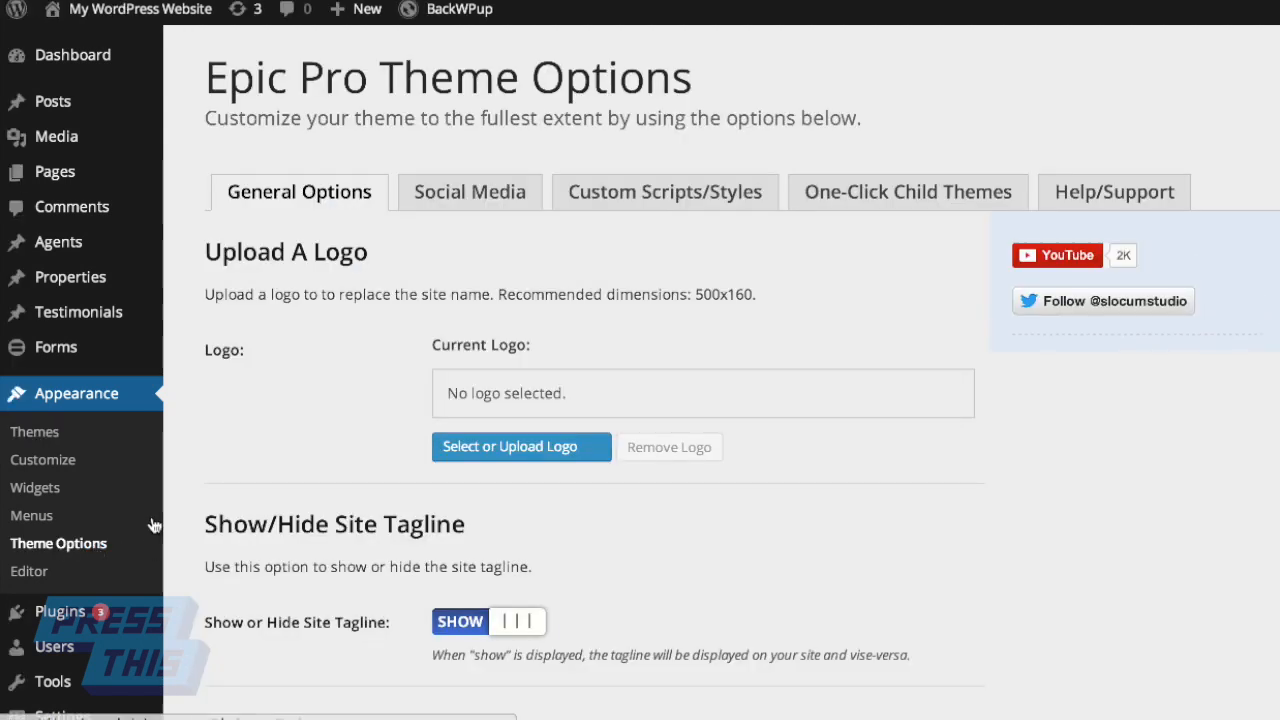
pyautogui.moveTo(928, 222)
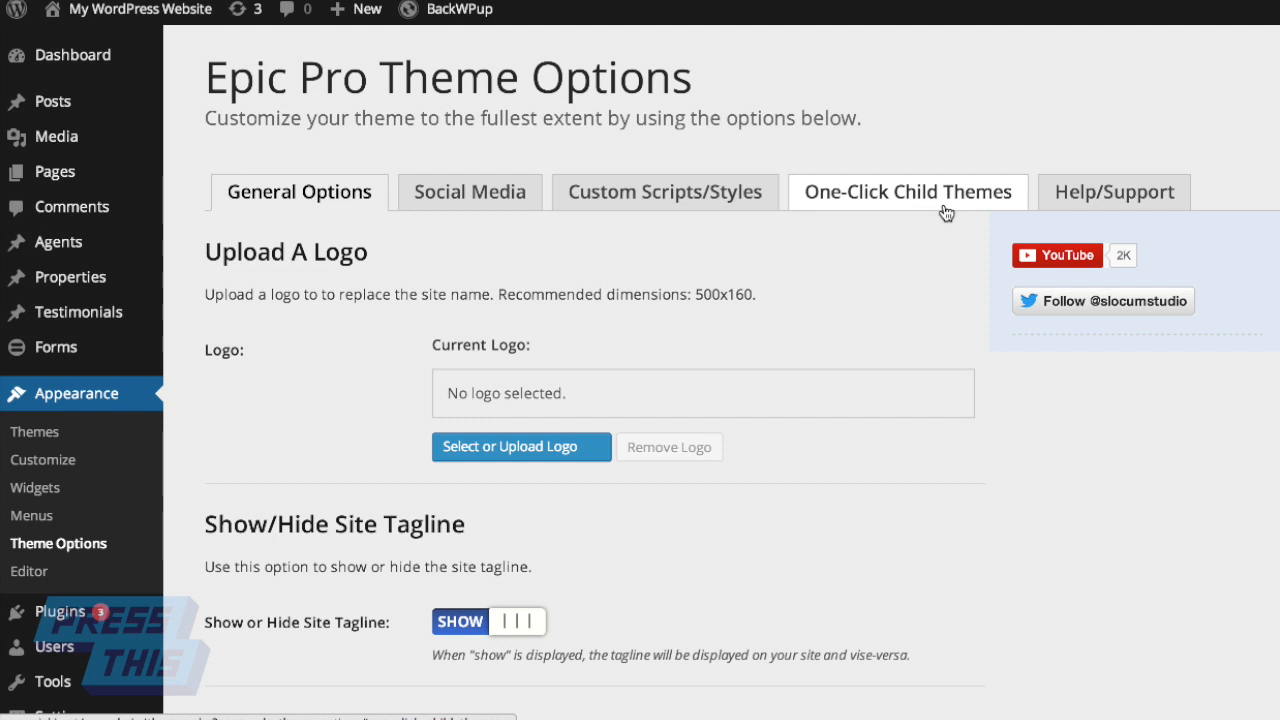
# Step: Under One-Click Child Themes, create child theme 'My Website Title' with Activate Child Theme ticked
pyautogui.click(908, 192)
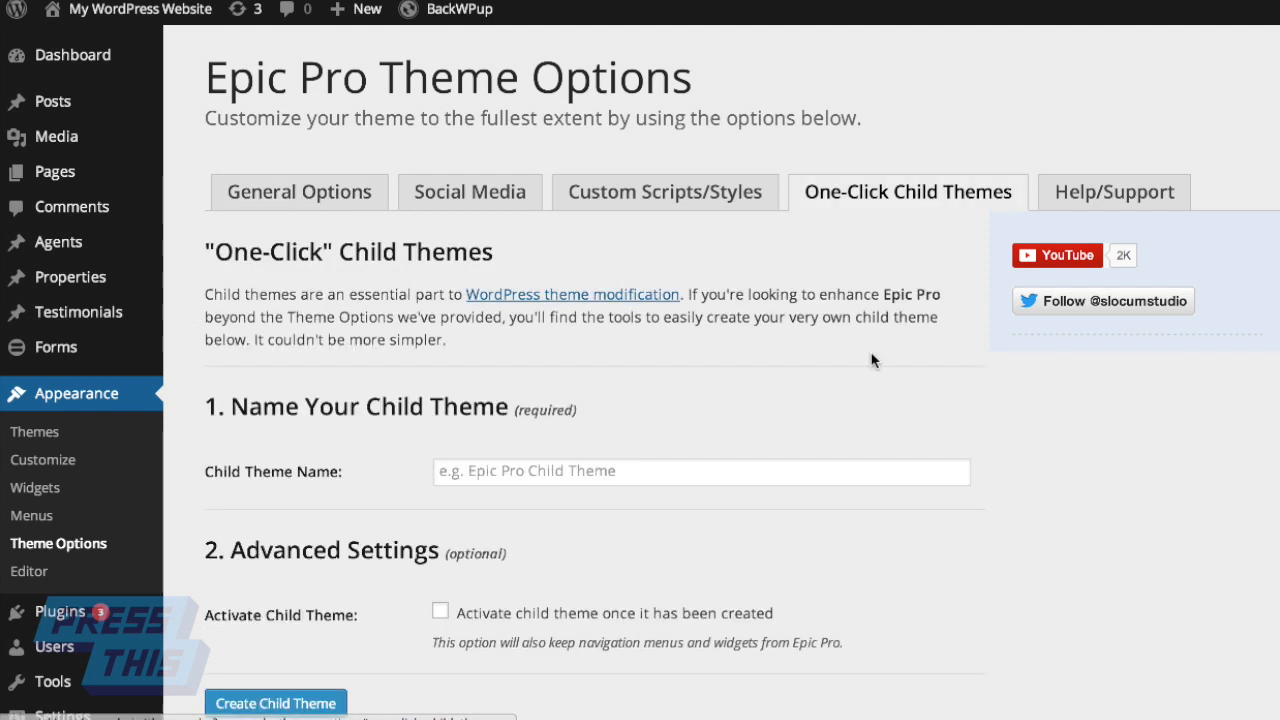
pyautogui.scroll(-3)
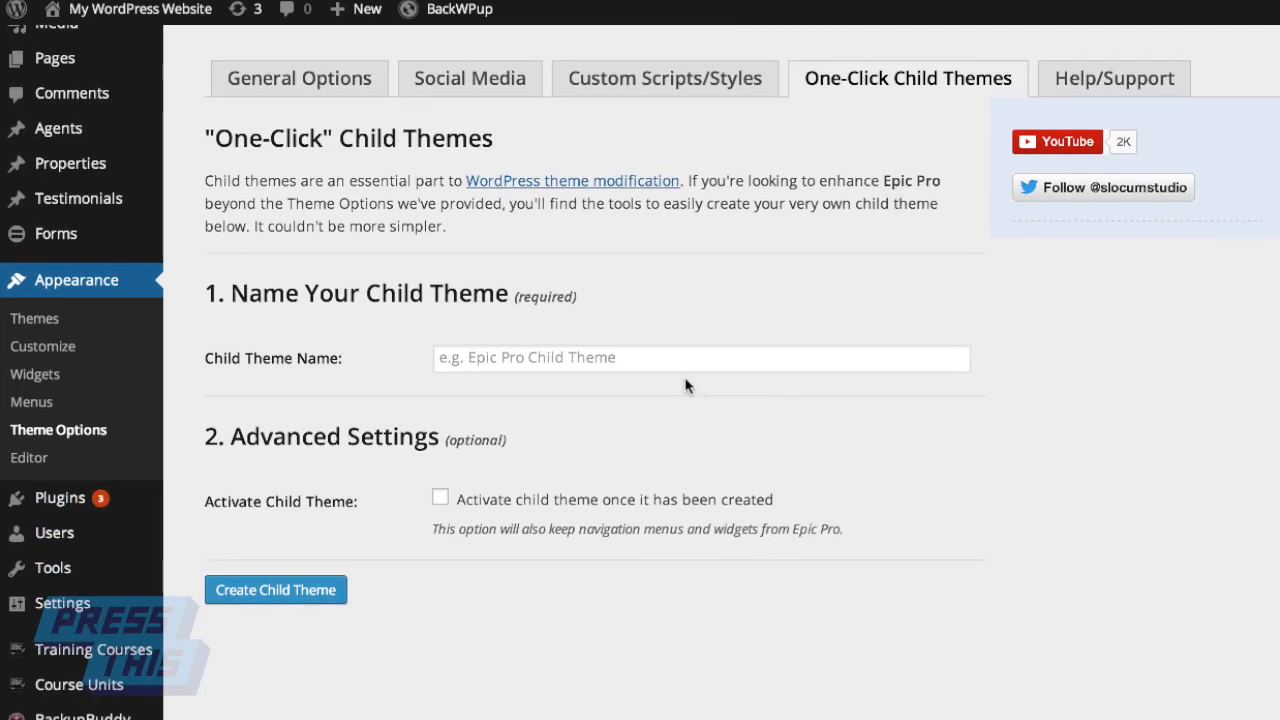
pyautogui.scroll(-3)
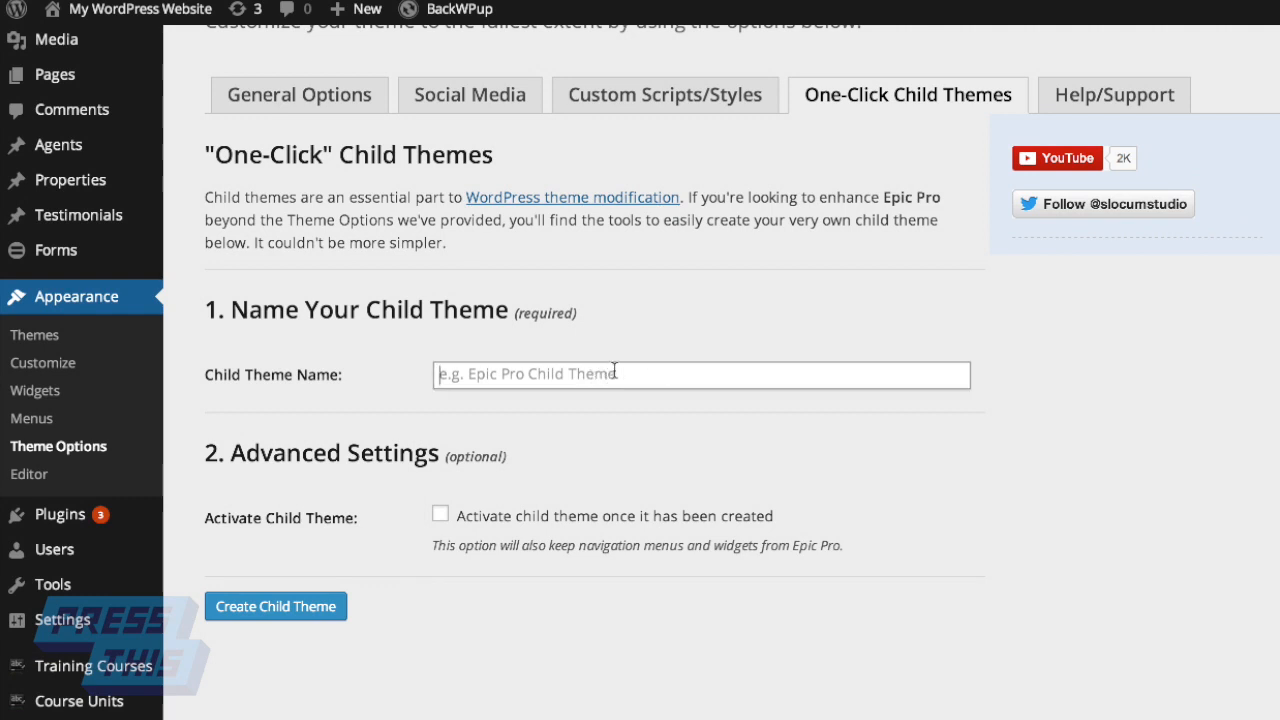
pyautogui.write('My Website Title')
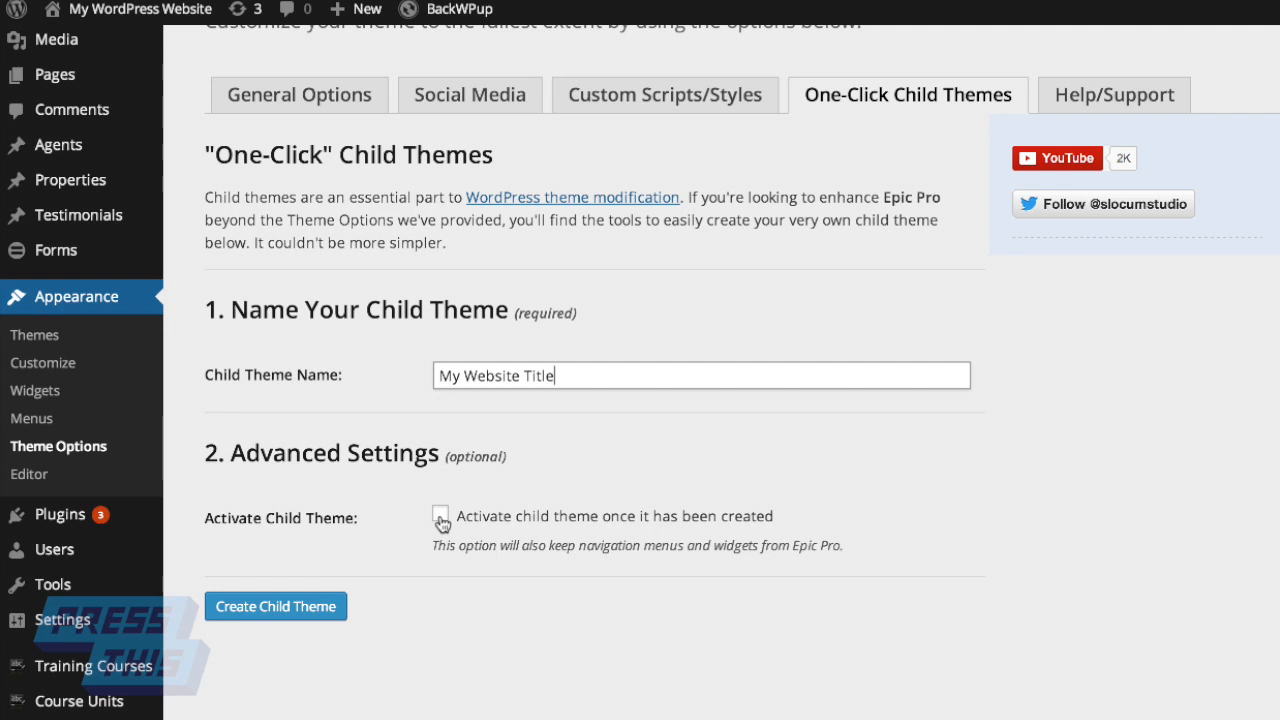
pyautogui.click(440, 516)
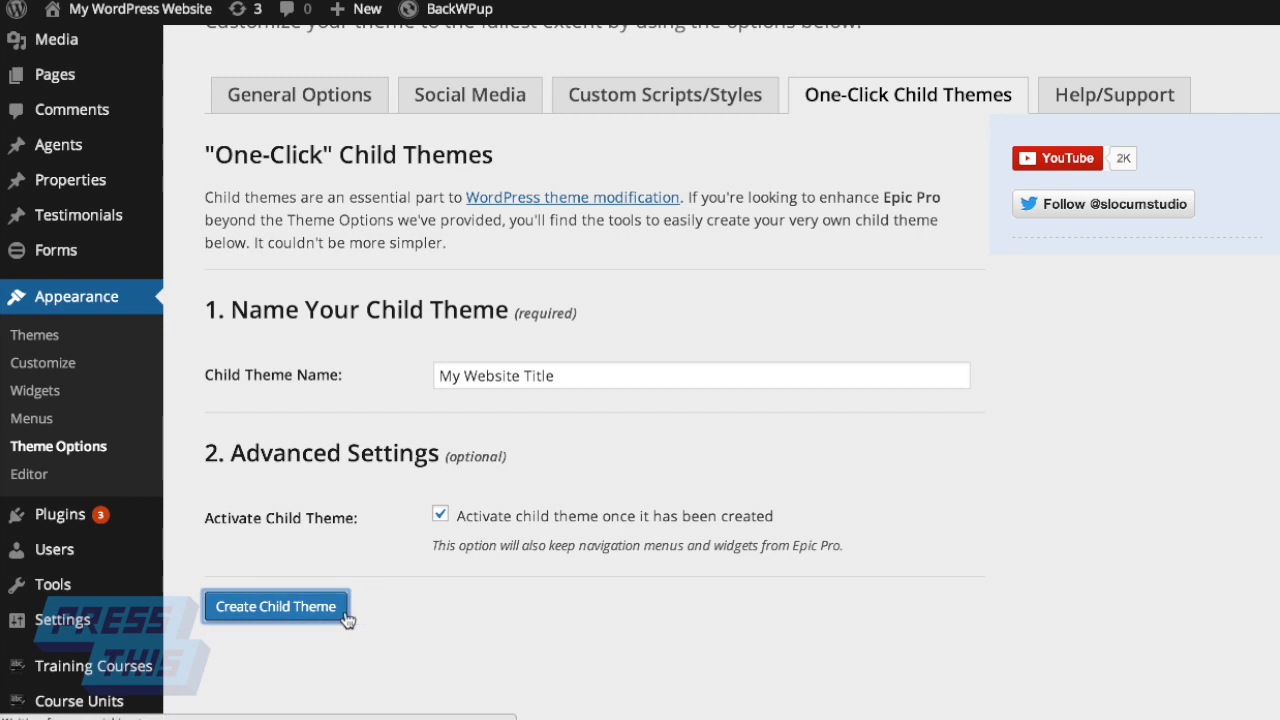
pyautogui.click(276, 606)
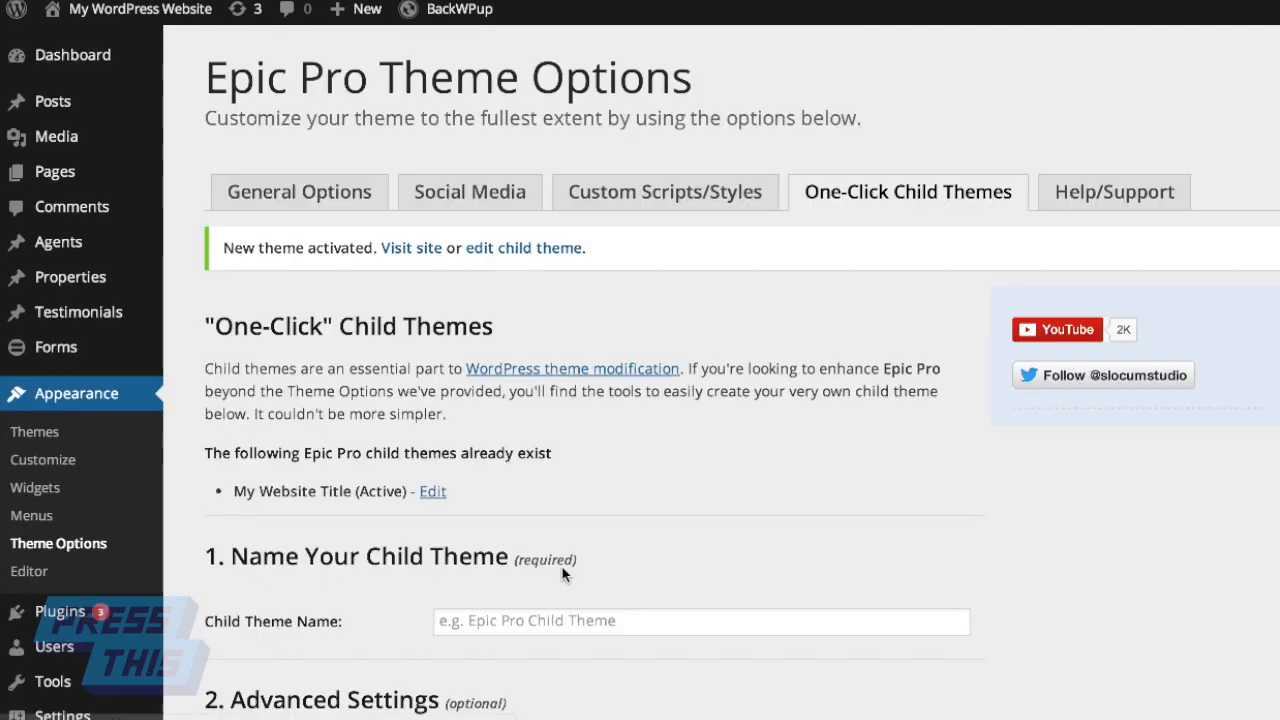
# Step: Scroll the themes list to confirm My Website Title is the active theme
pyautogui.scroll(-3)
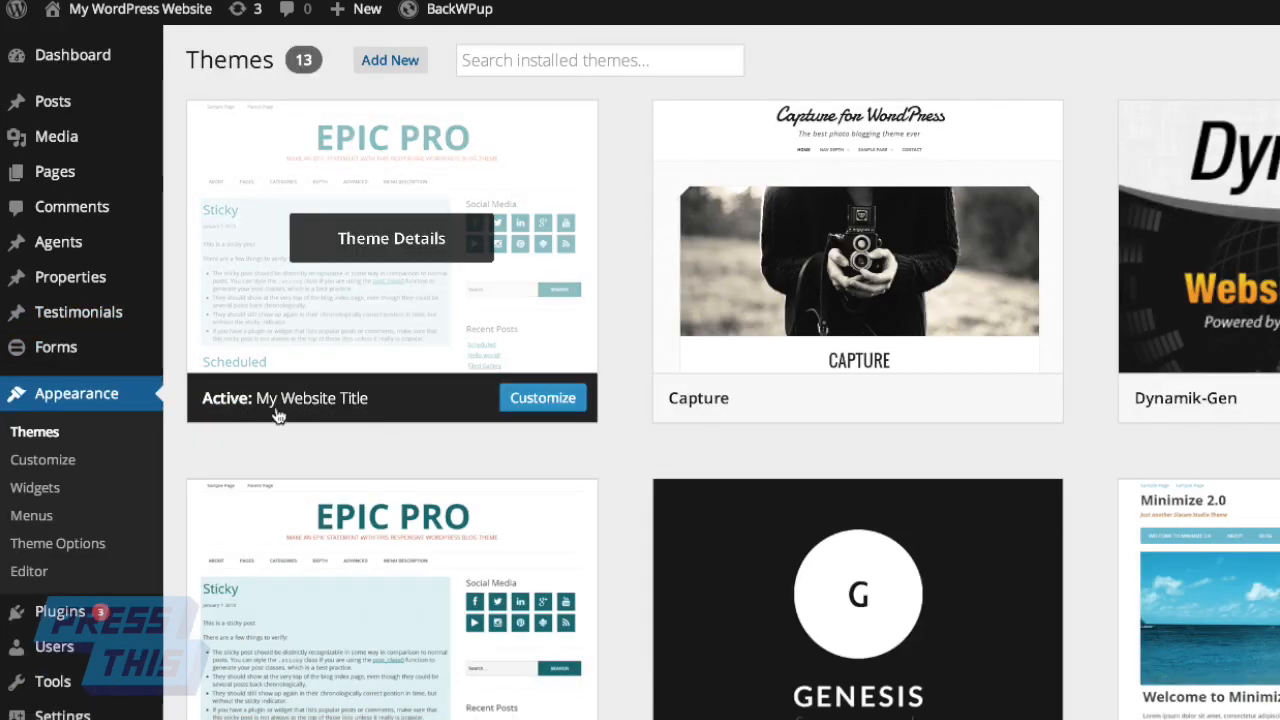
pyautogui.scroll(-3)
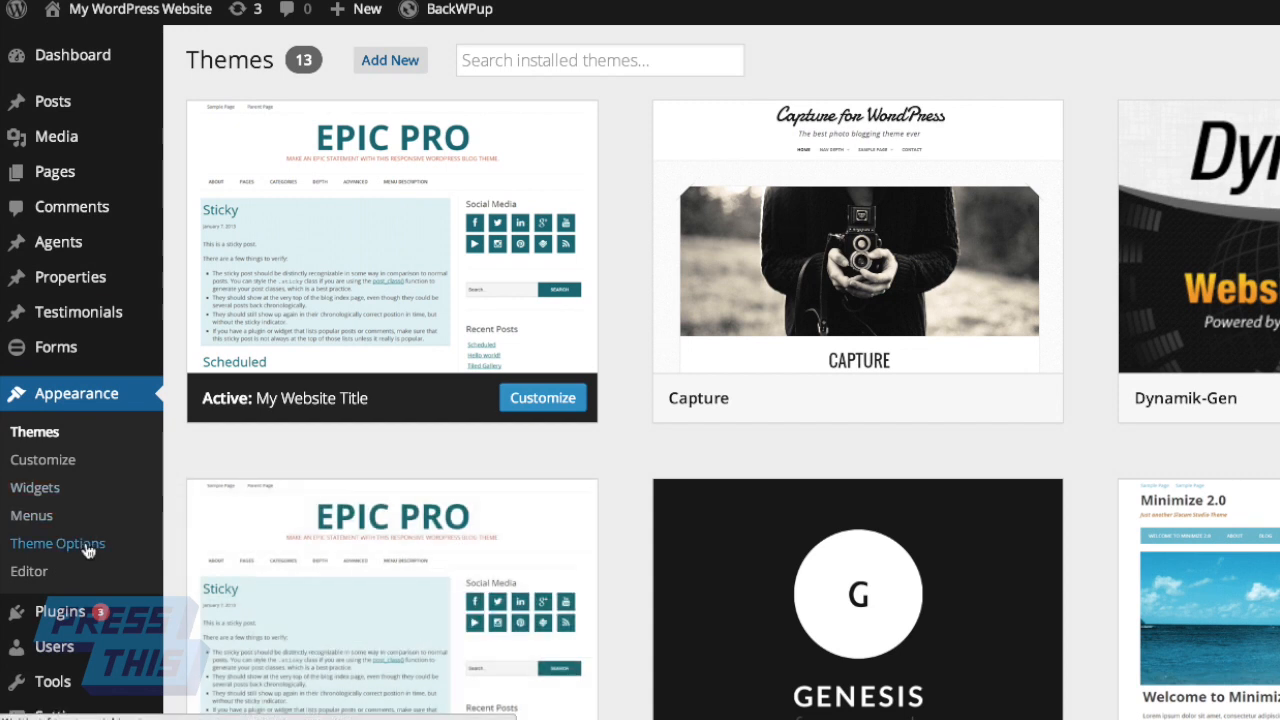
# Step: From One-Click Child Themes, edit My Website Title to view its stylesheet declaring Epic Pro as template
pyautogui.click(56, 544)
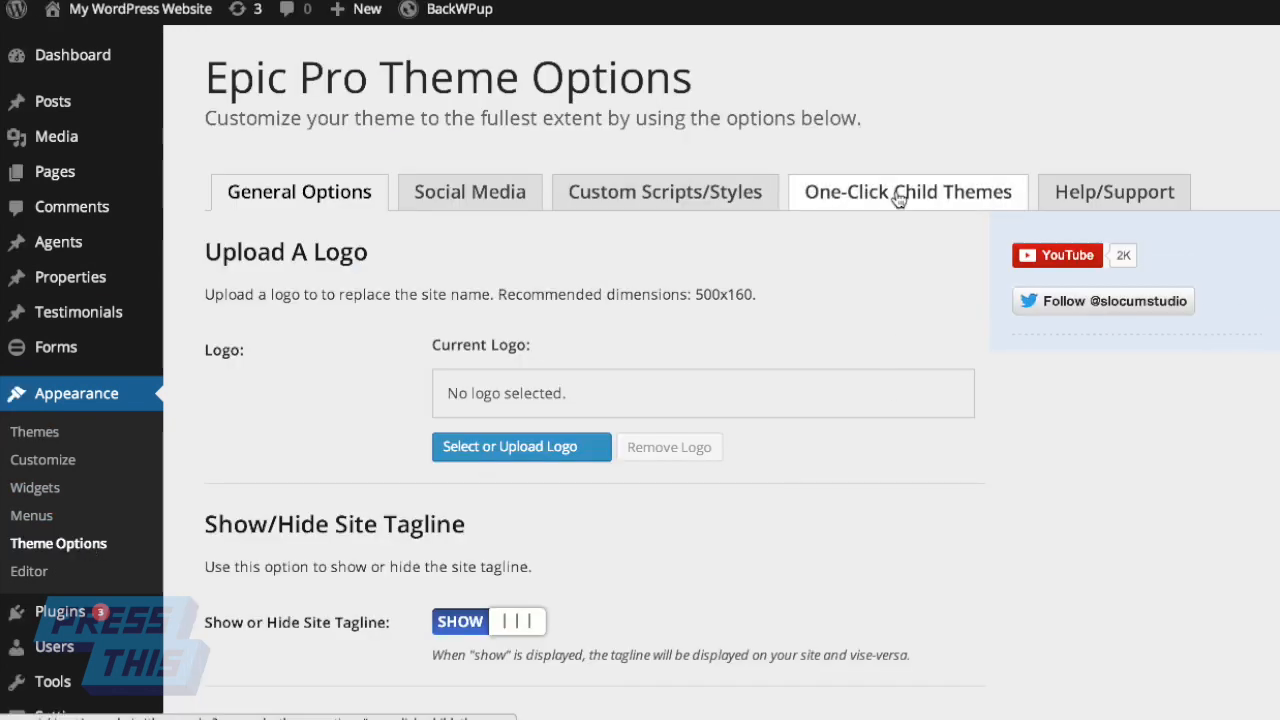
pyautogui.click(906, 192)
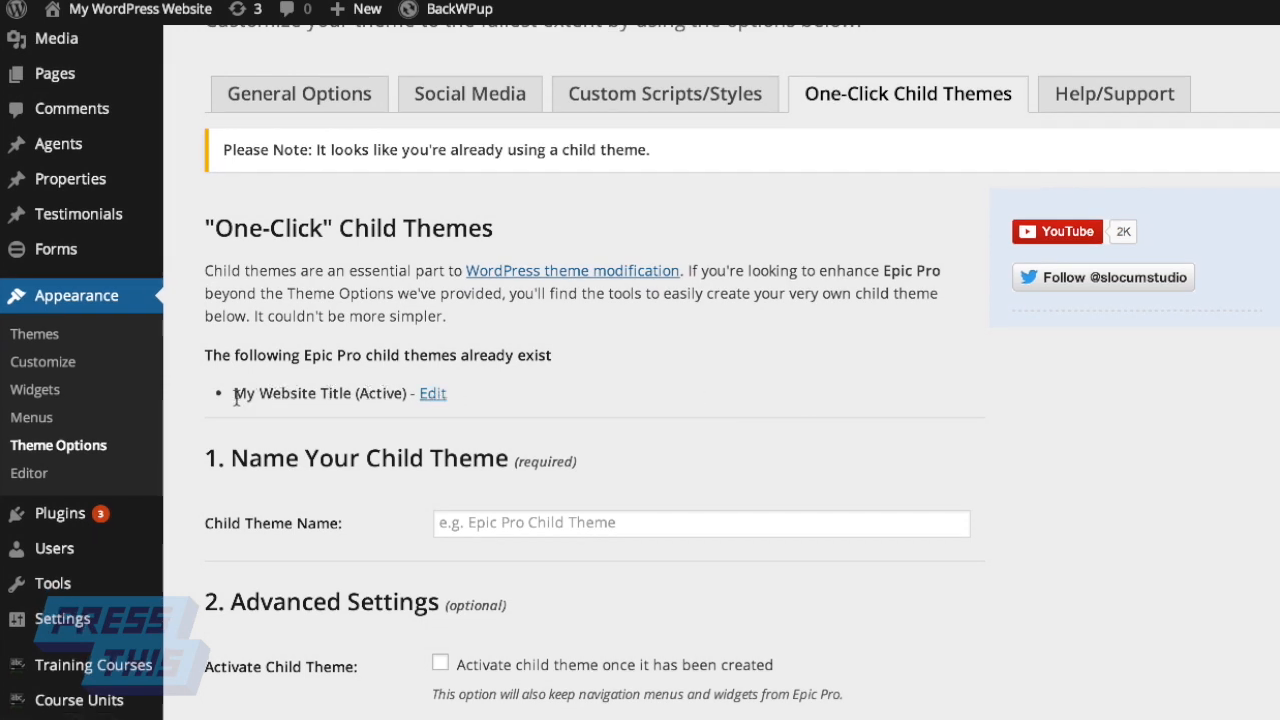
pyautogui.moveTo(428, 398)
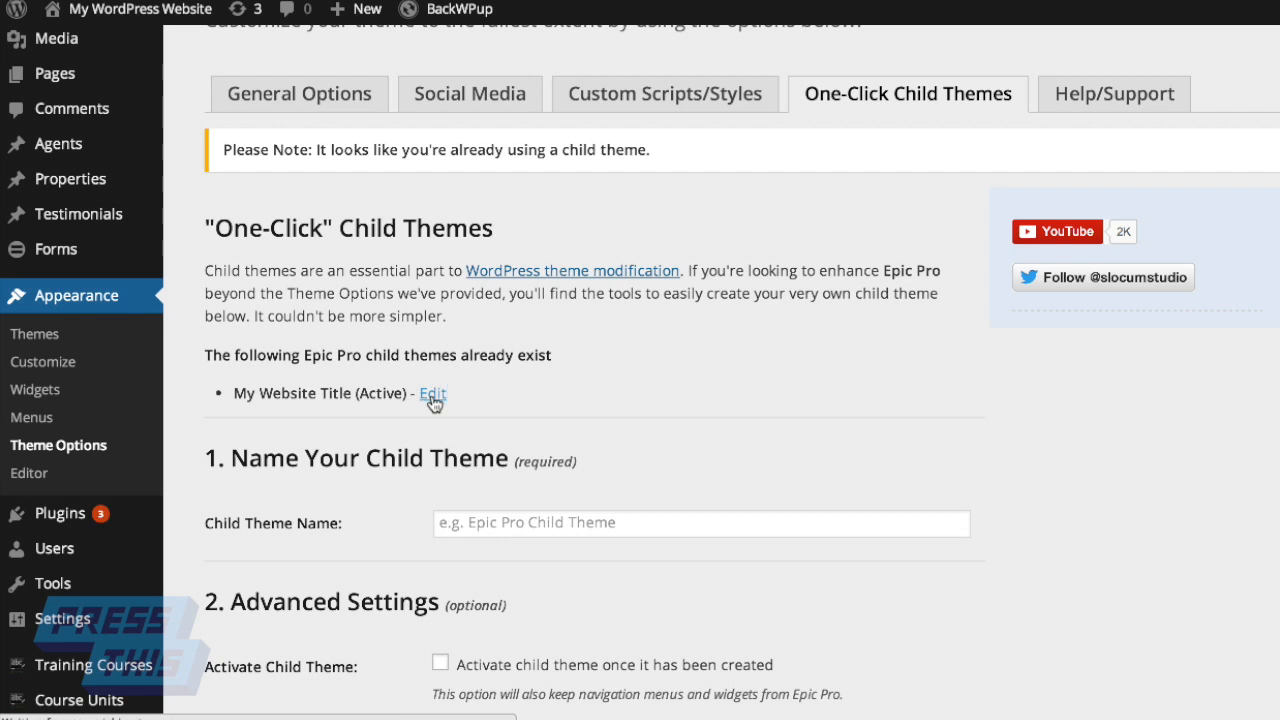
pyautogui.click(432, 392)
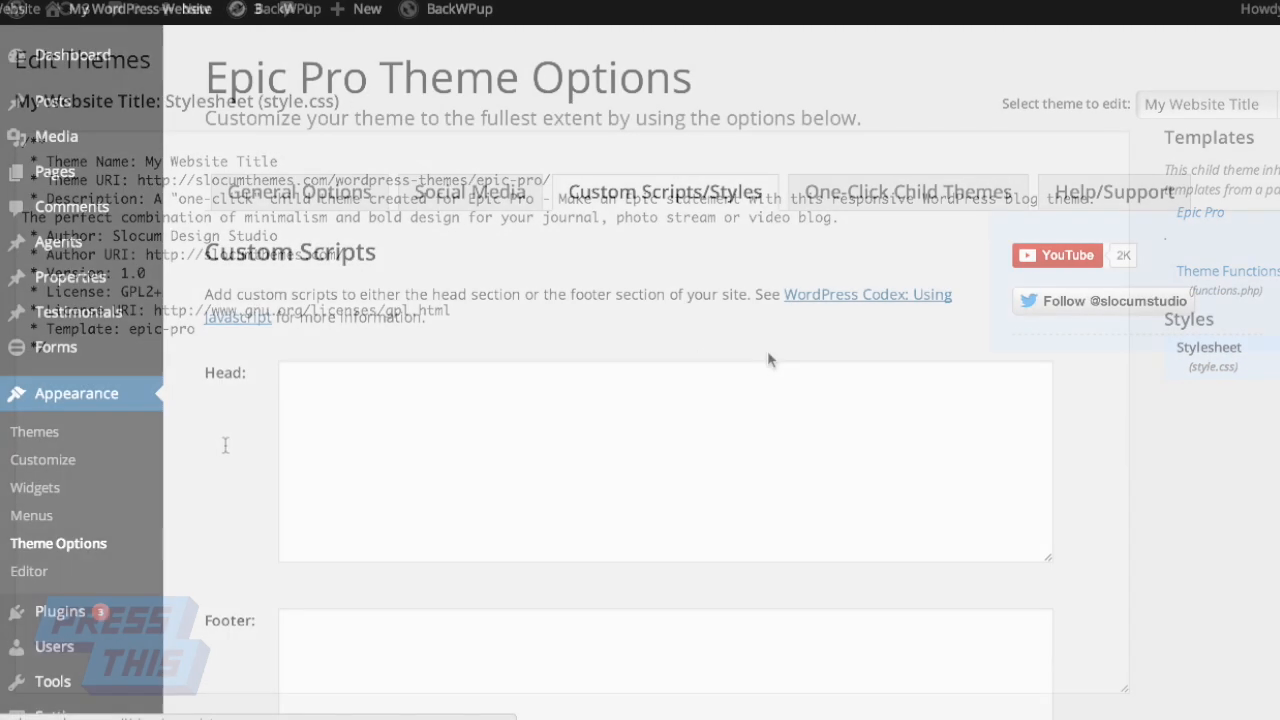
pyautogui.scroll(-3)
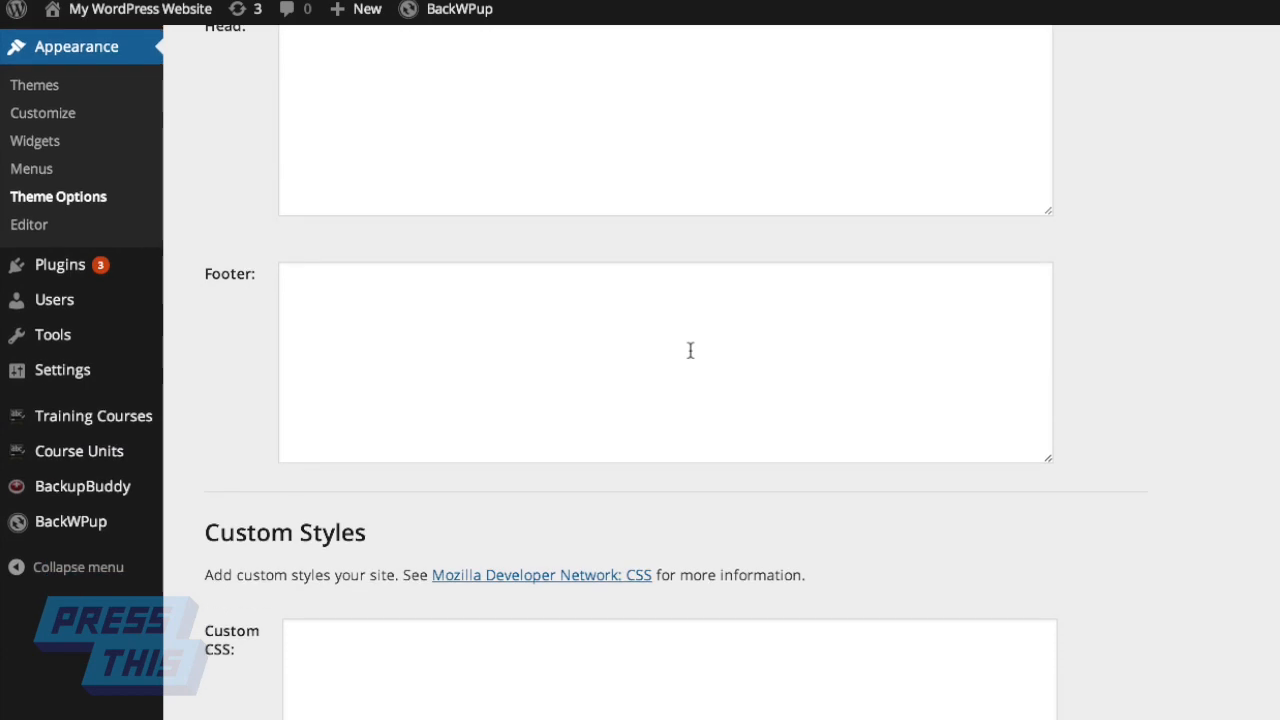
pyautogui.scroll(-3)
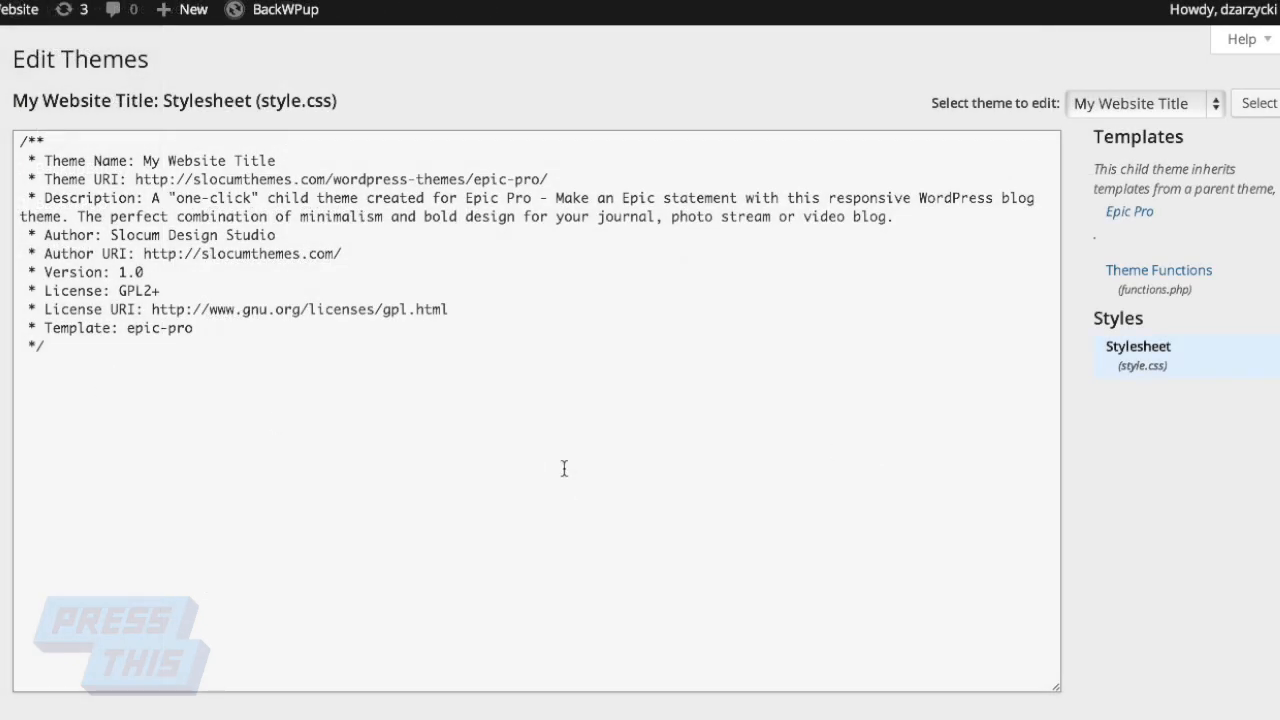
# Step: Choose Epic Pro in the 'Select theme to edit' dropdown of the theme editor
pyautogui.write('huh?')
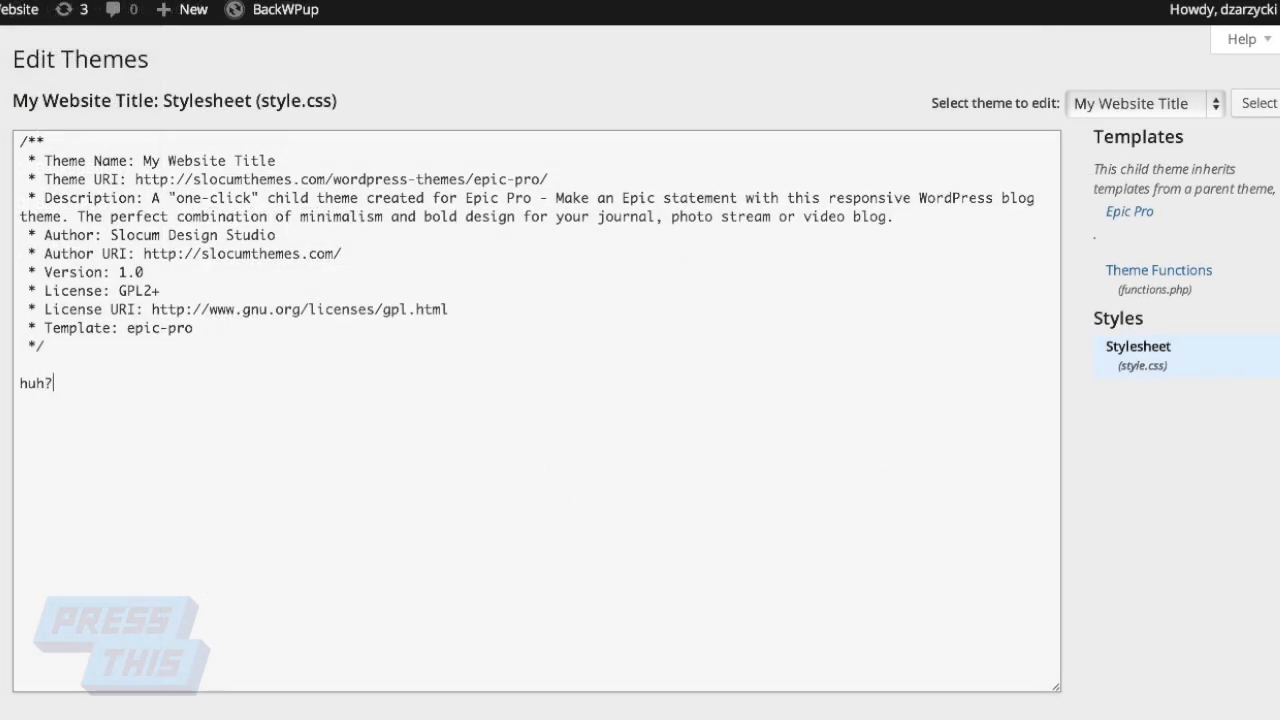
pyautogui.press('Backspace')
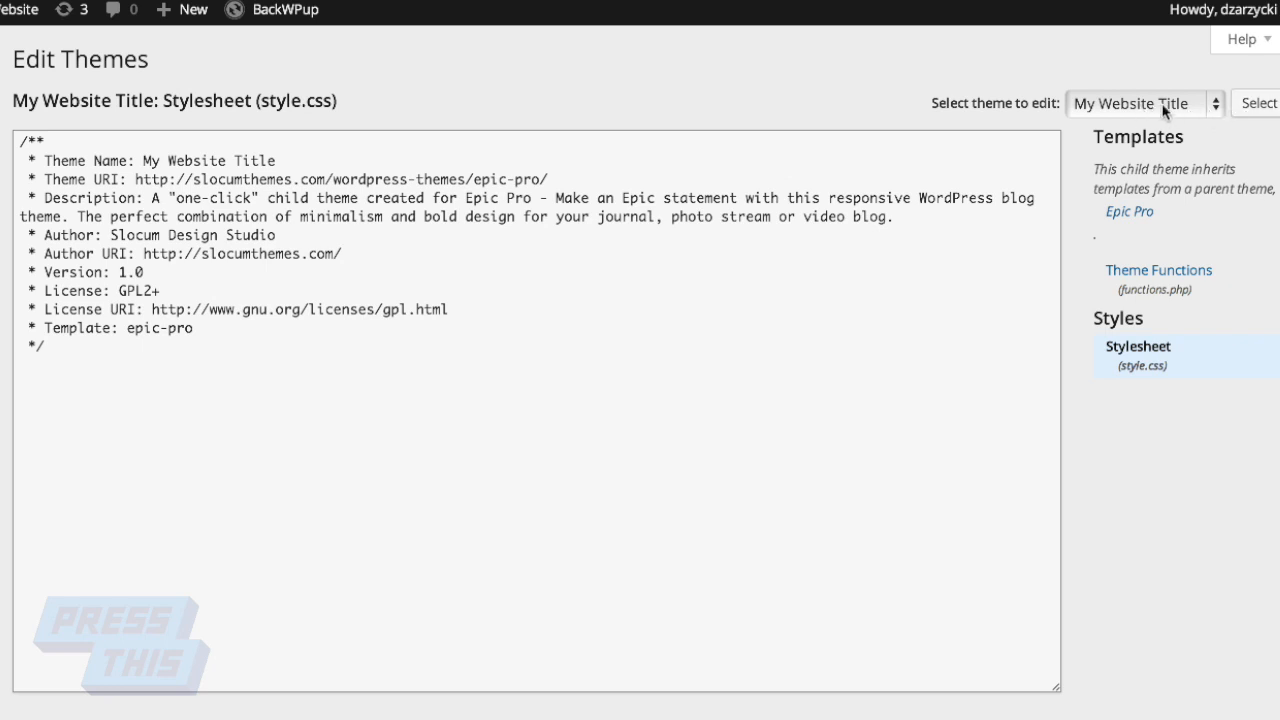
pyautogui.click(1144, 104)
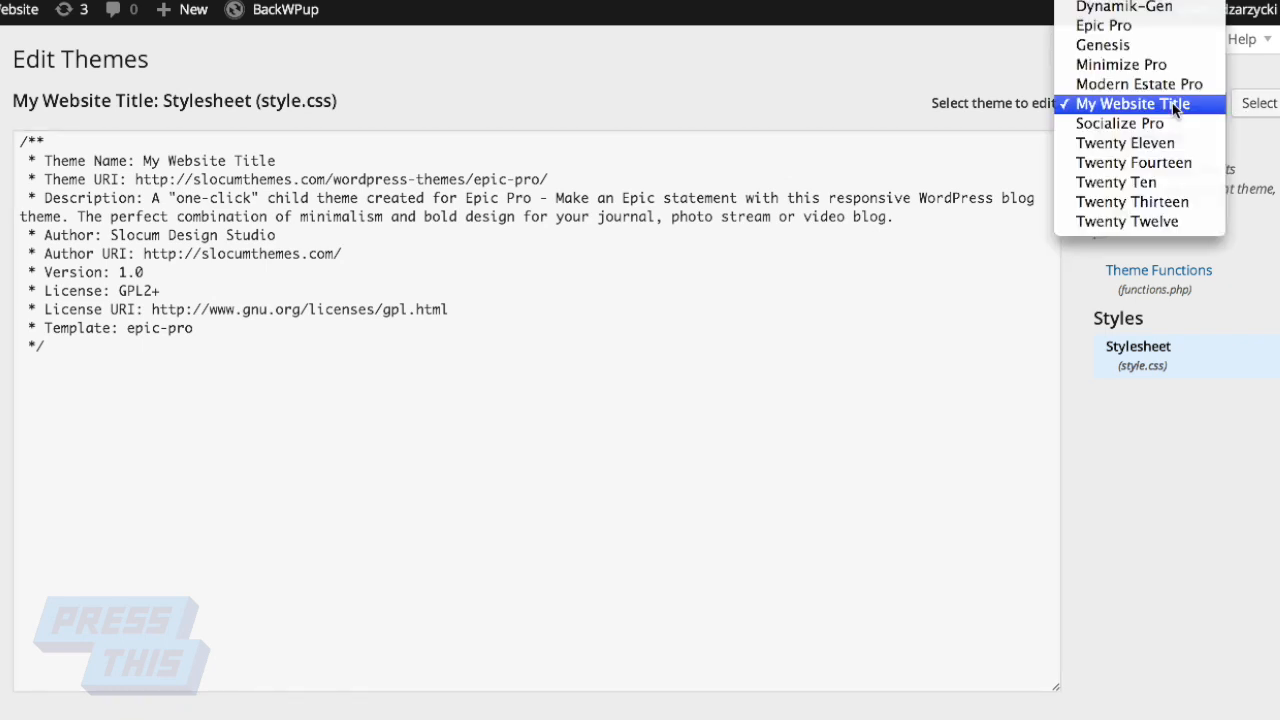
pyautogui.moveTo(1140, 84)
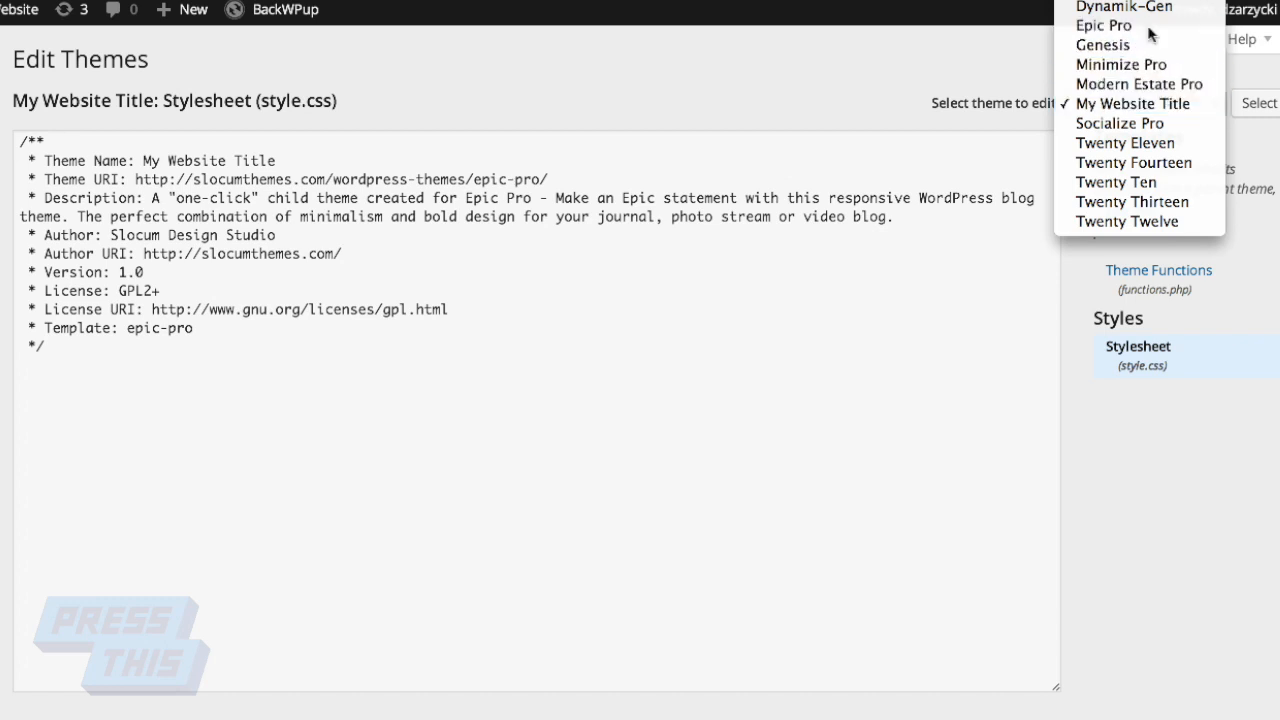
pyautogui.click(1104, 24)
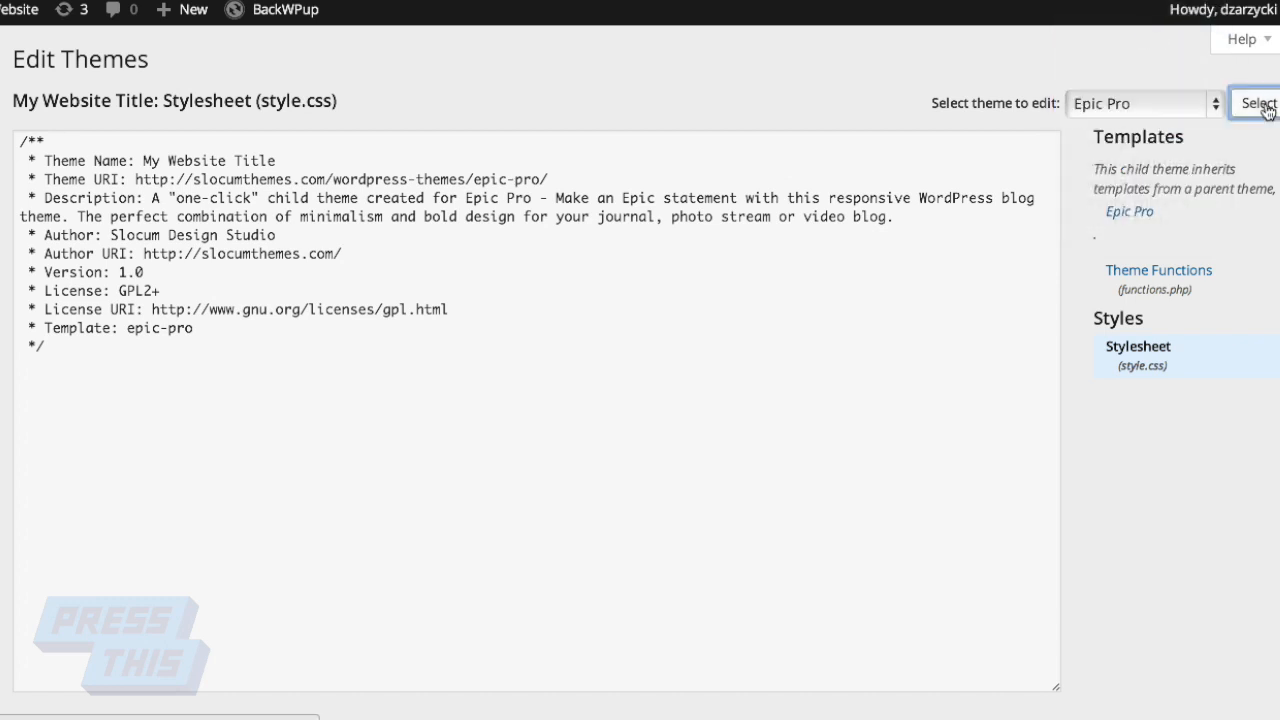
# Step: Load Epic Pro's style.css, locate its 'header h1 a' rule, then select My Website Title to edit
pyautogui.click(1256, 104)
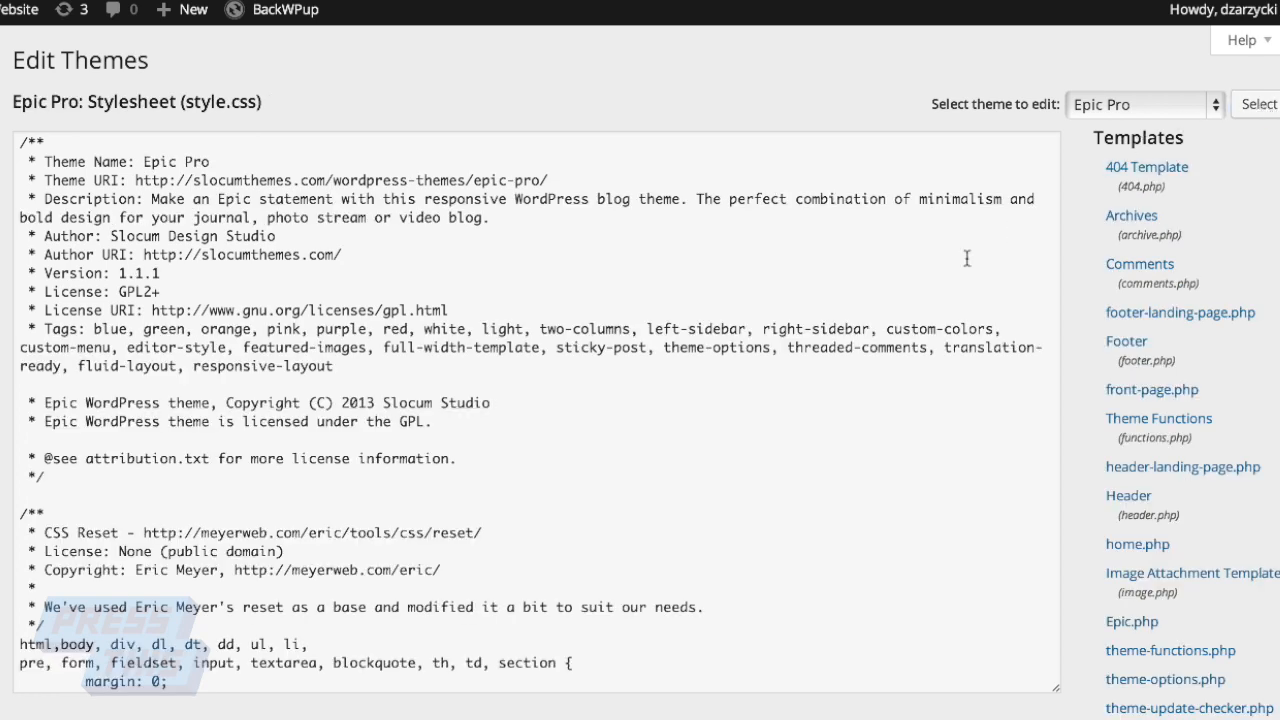
pyautogui.moveTo(898, 262)
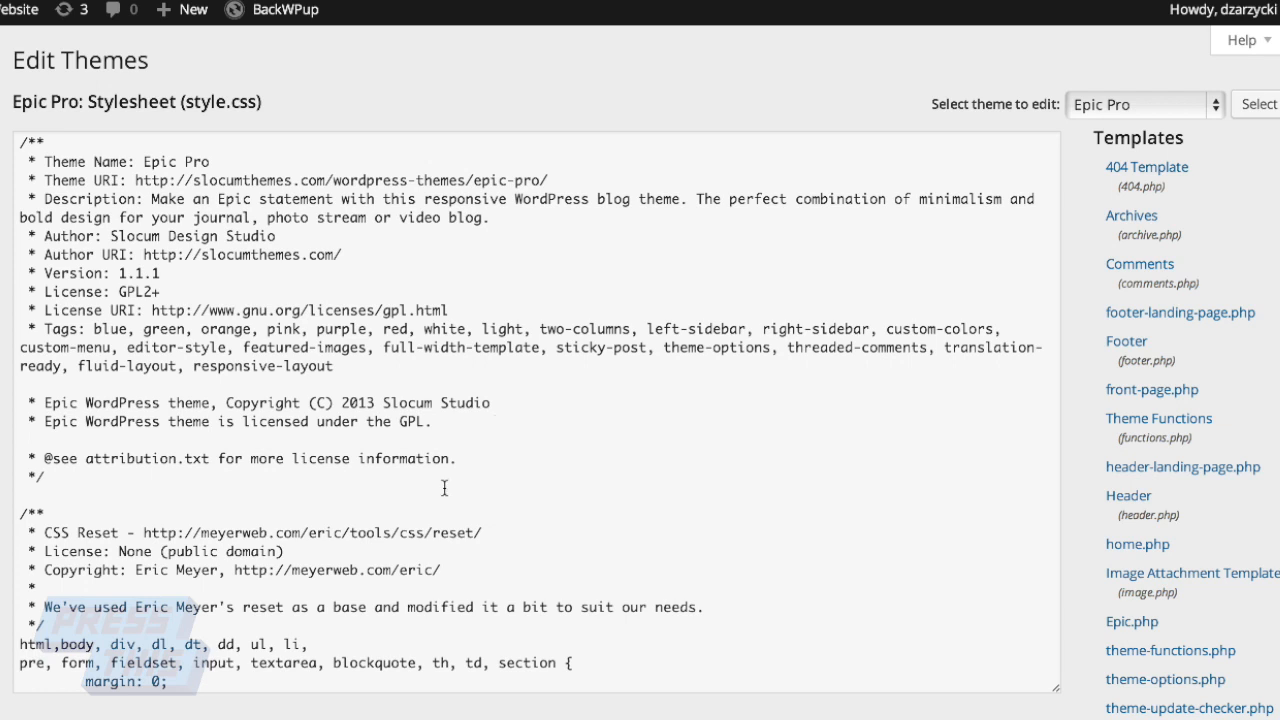
pyautogui.scroll(-3)
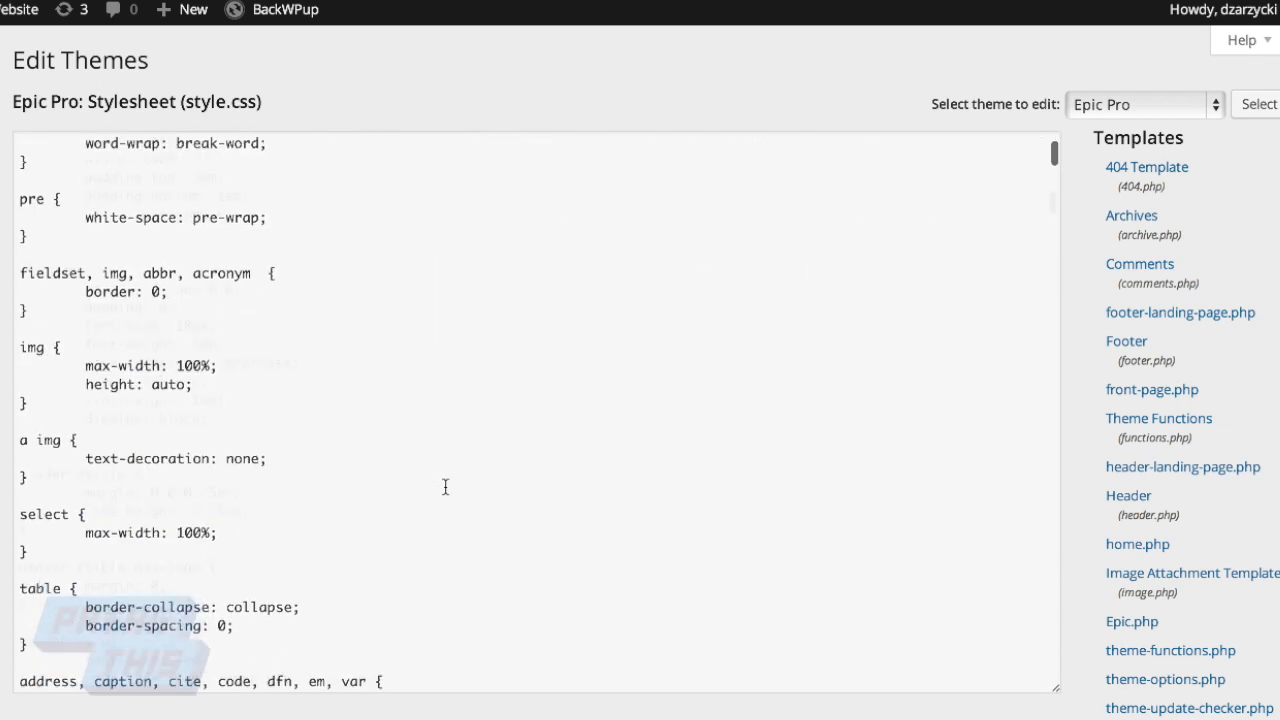
pyautogui.scroll(-3)
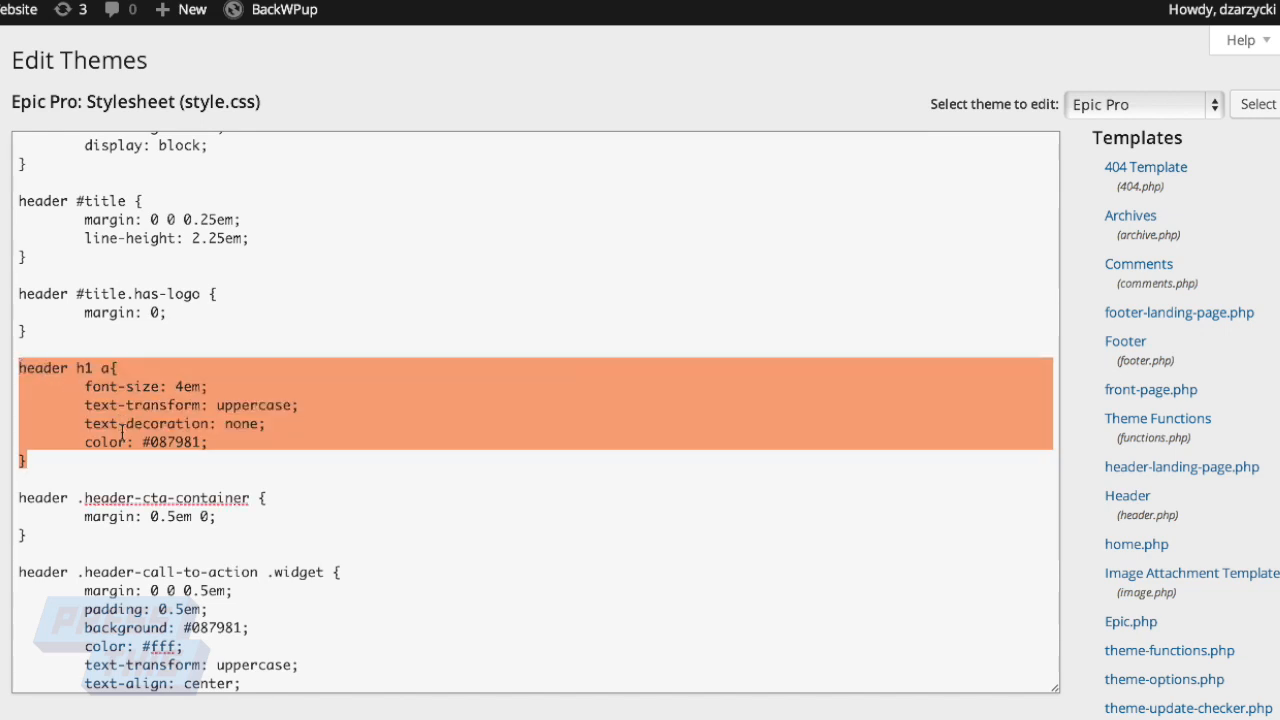
pyautogui.click(1140, 104)
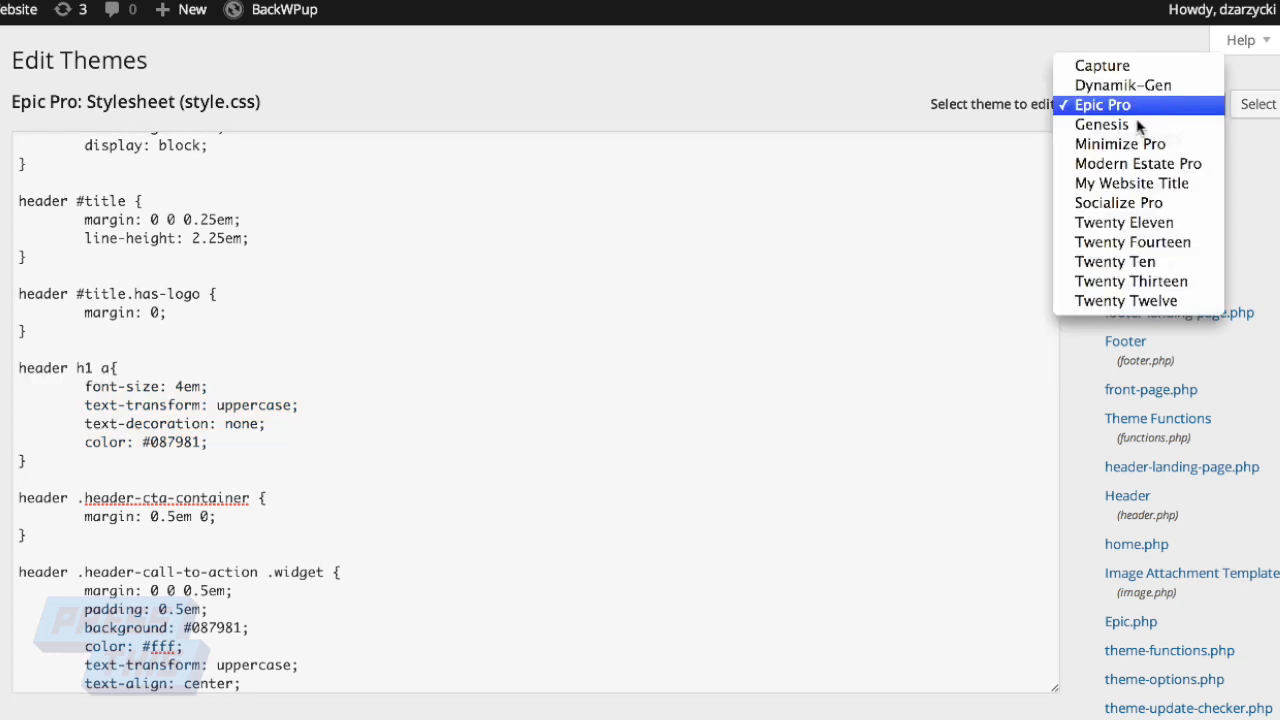
pyautogui.click(1132, 182)
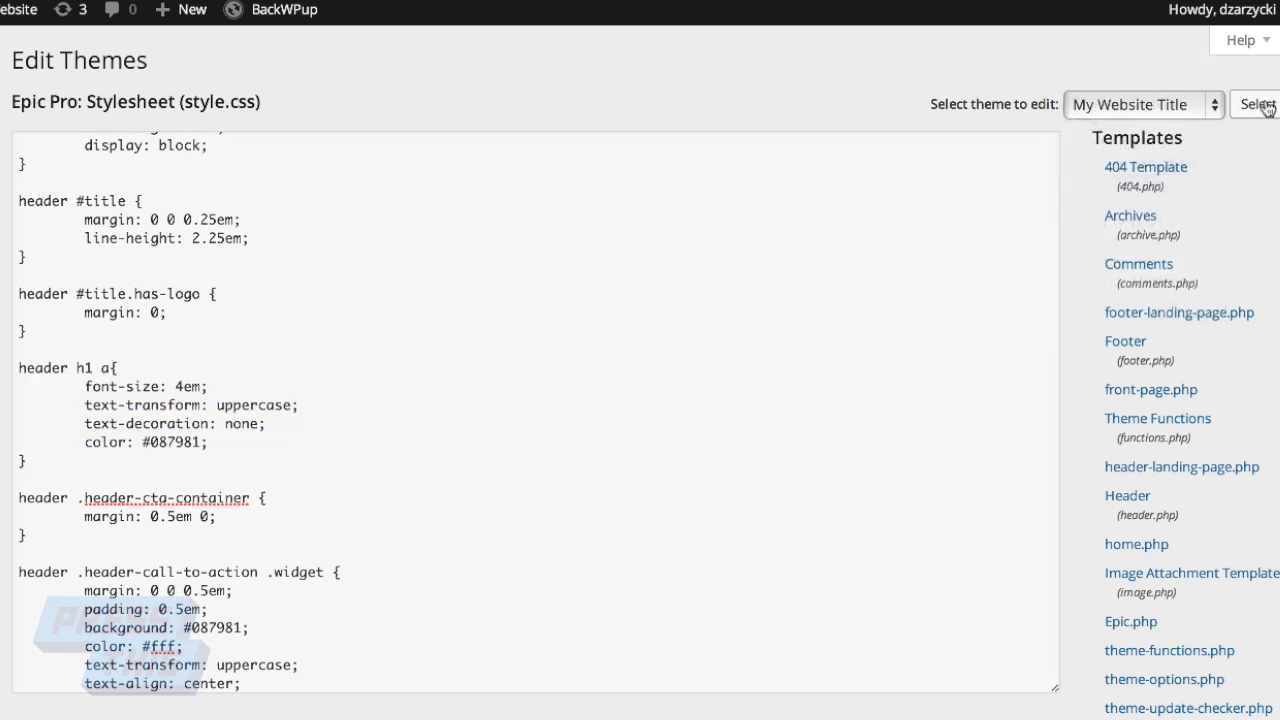
# Step: Load the child style.css and add the 'header h1 a' rule with color #000000 instead of #087981
pyautogui.click(1256, 104)
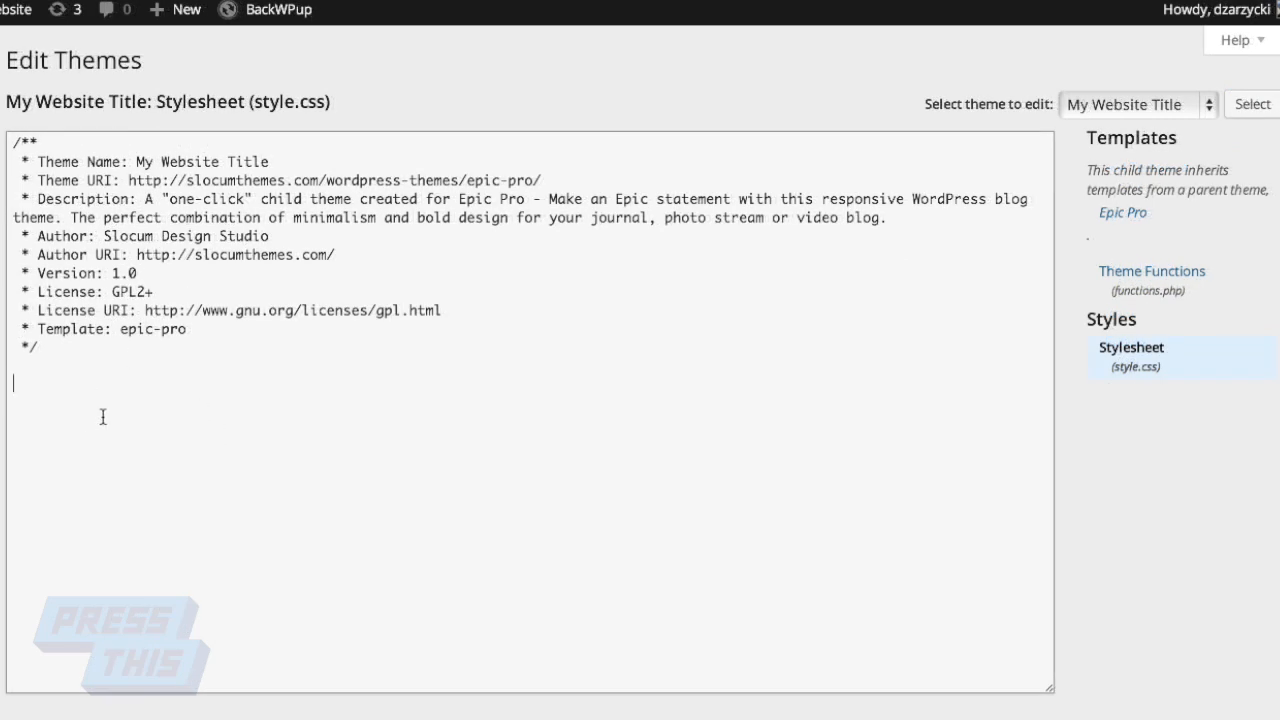
pyautogui.write('header h1 a{')
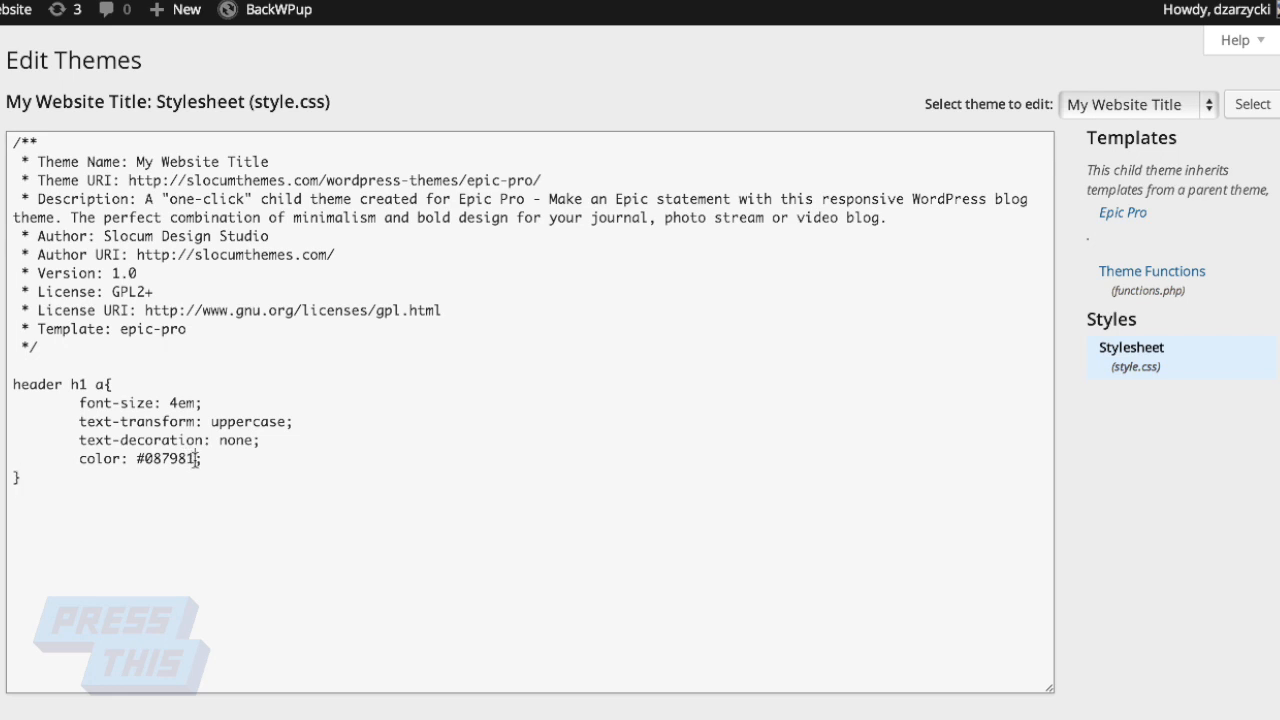
pyautogui.doubleClick(170, 458)
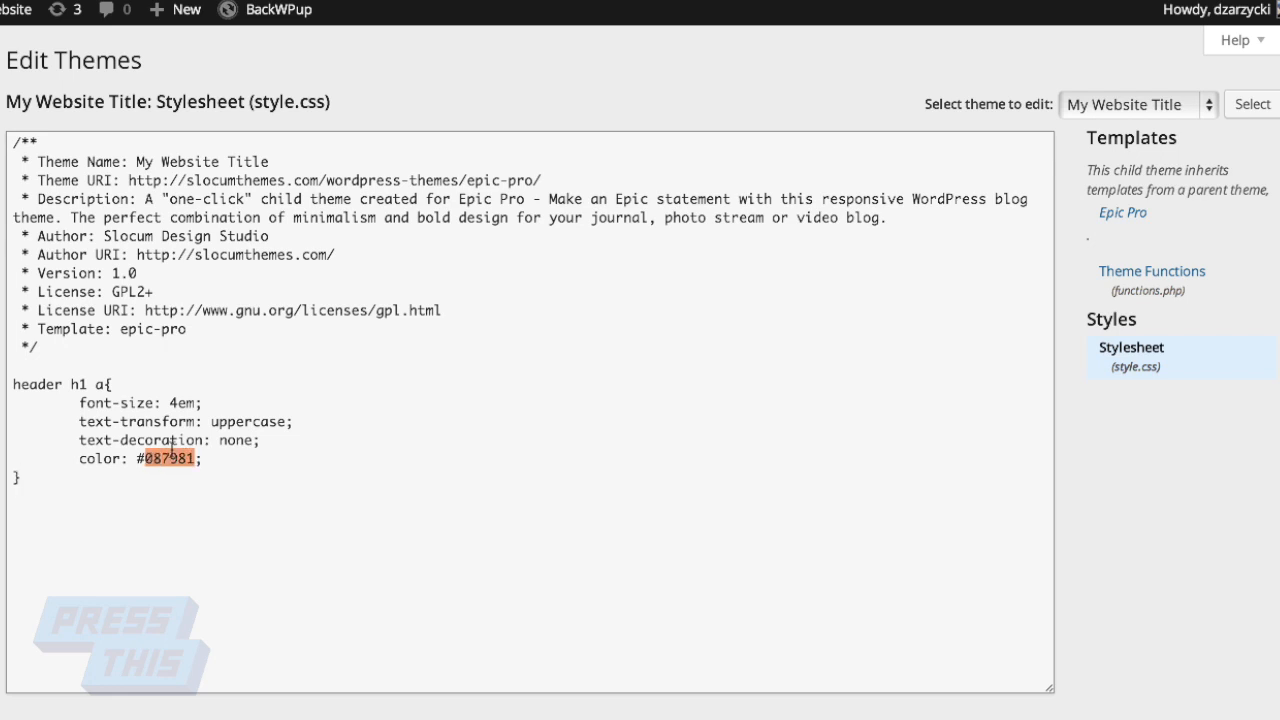
pyautogui.press('Delete')
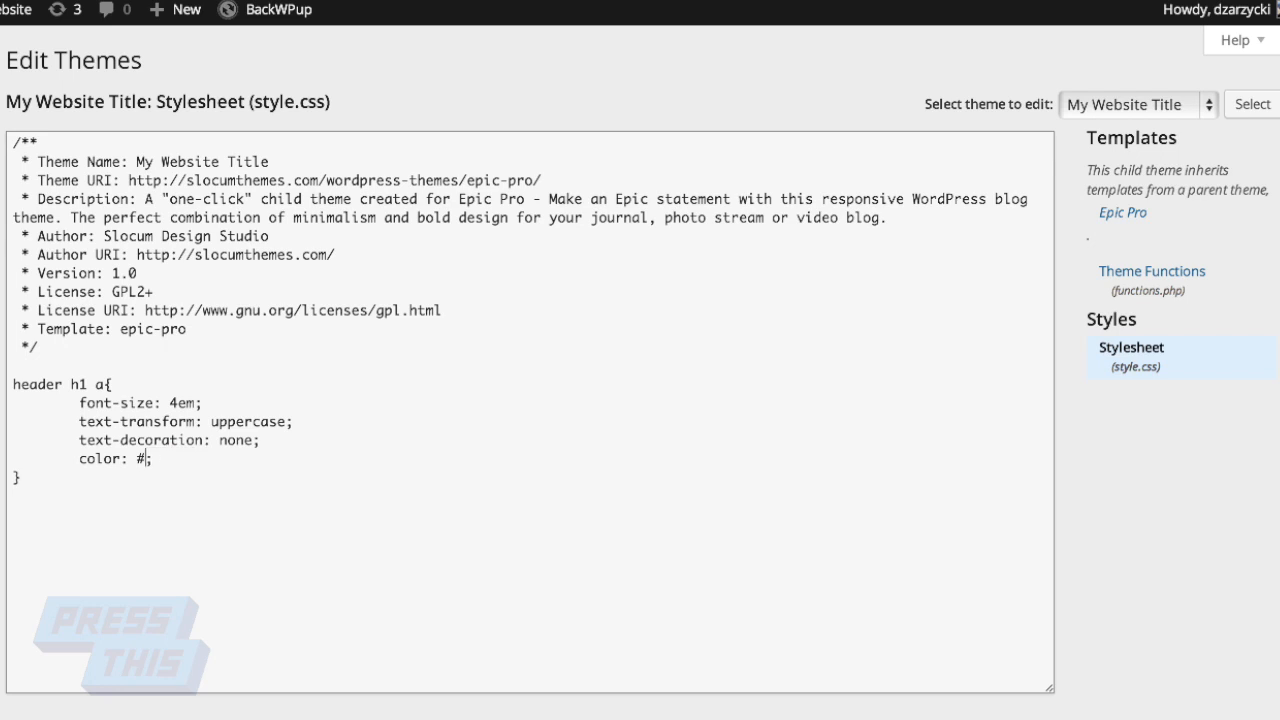
pyautogui.write('000000')
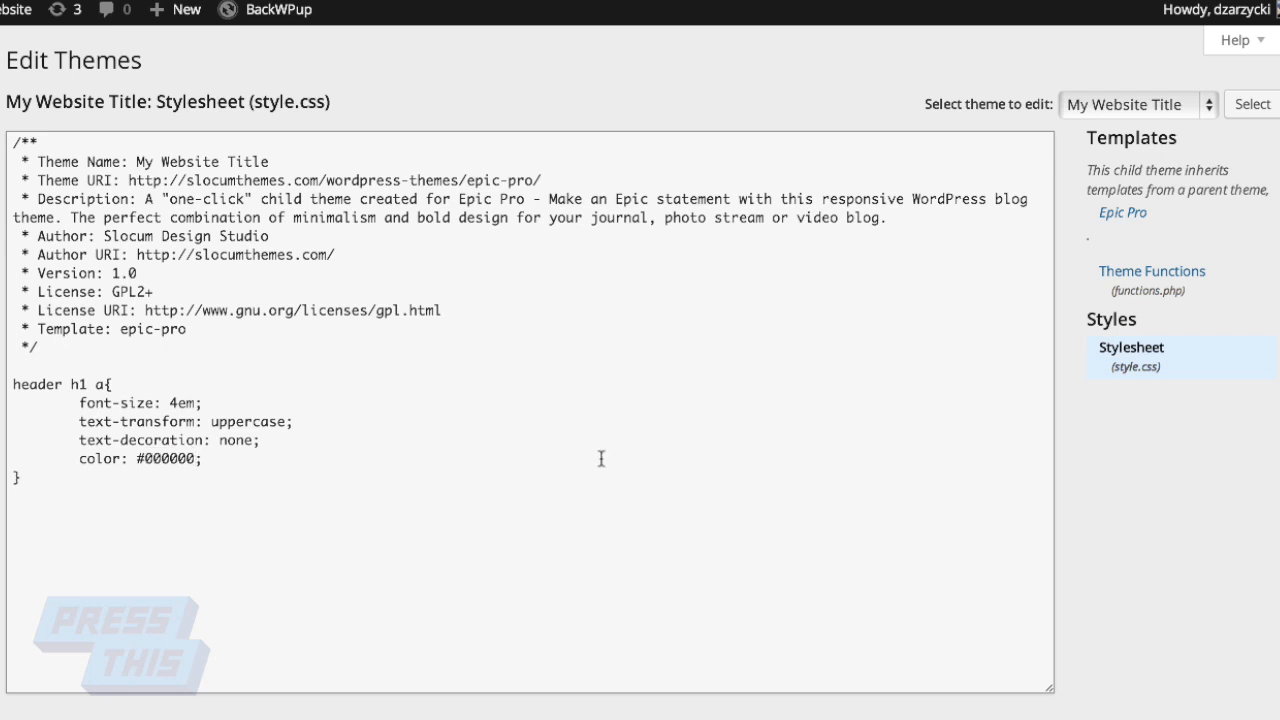
pyautogui.scroll(-3)
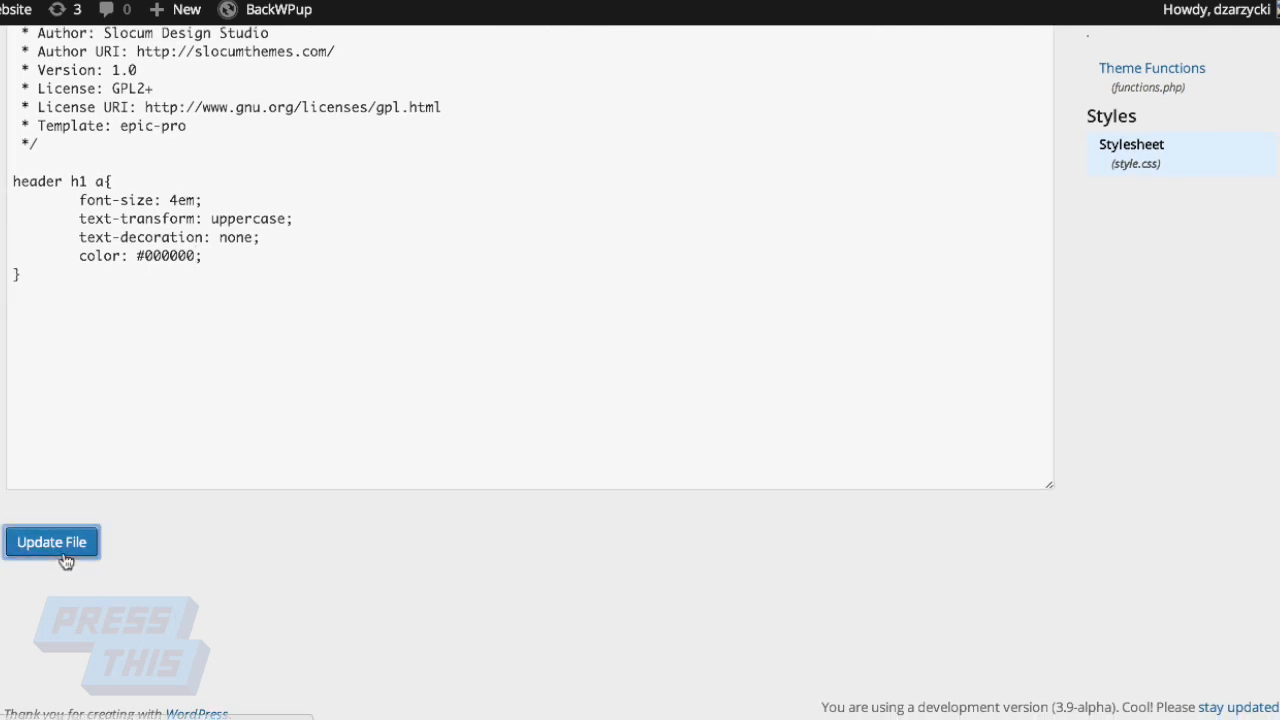
# Step: Save the stylesheet with Update File and view the Test Post on the live site
pyautogui.click(52, 540)
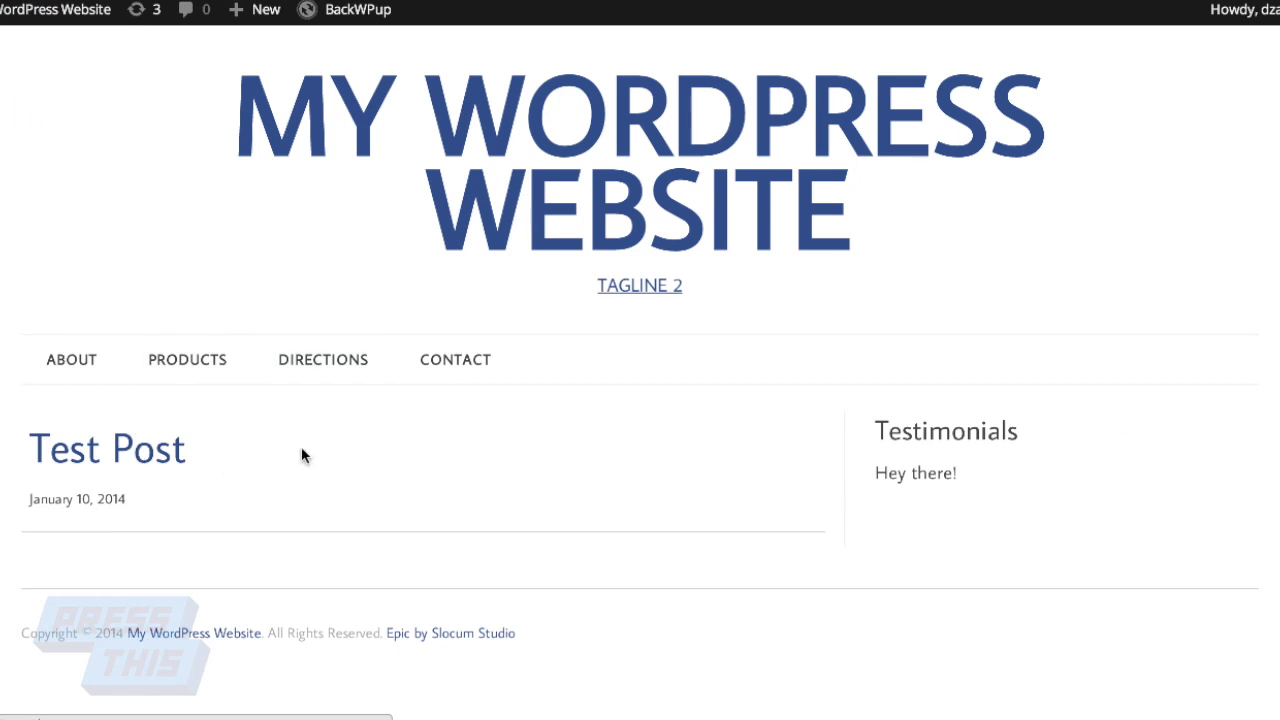
pyautogui.click(106, 448)
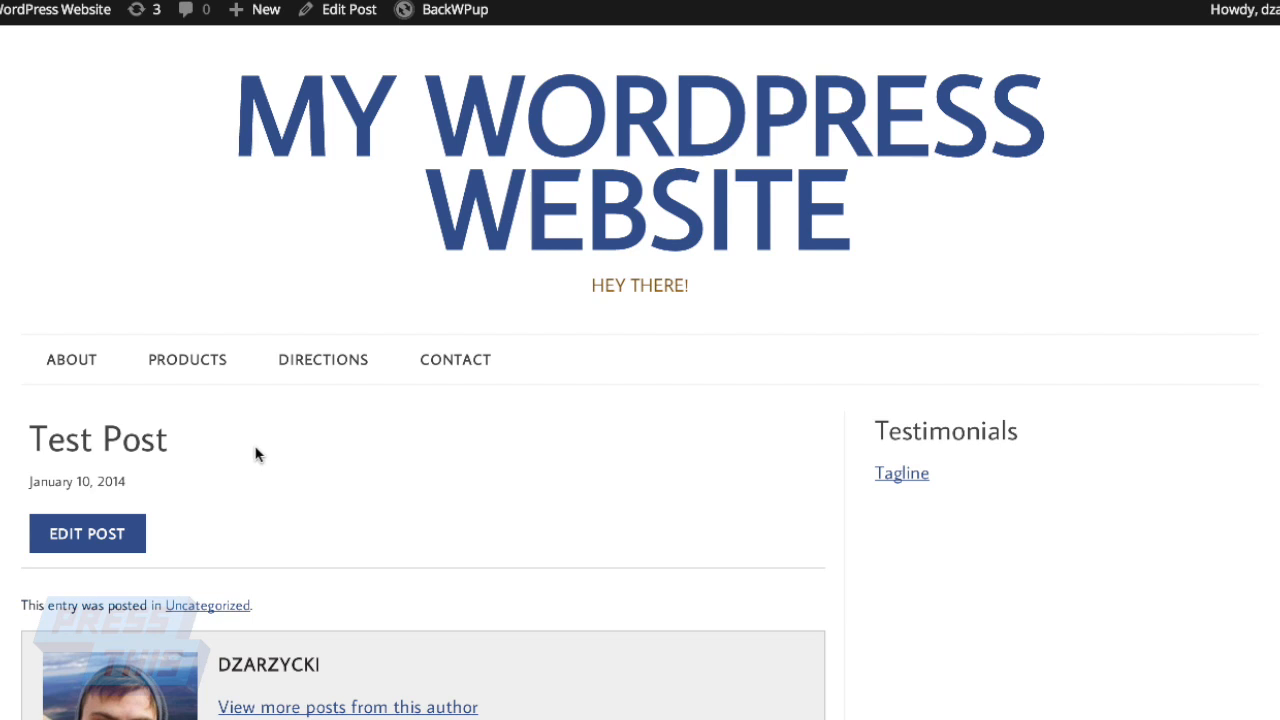
pyautogui.moveTo(840, 230)
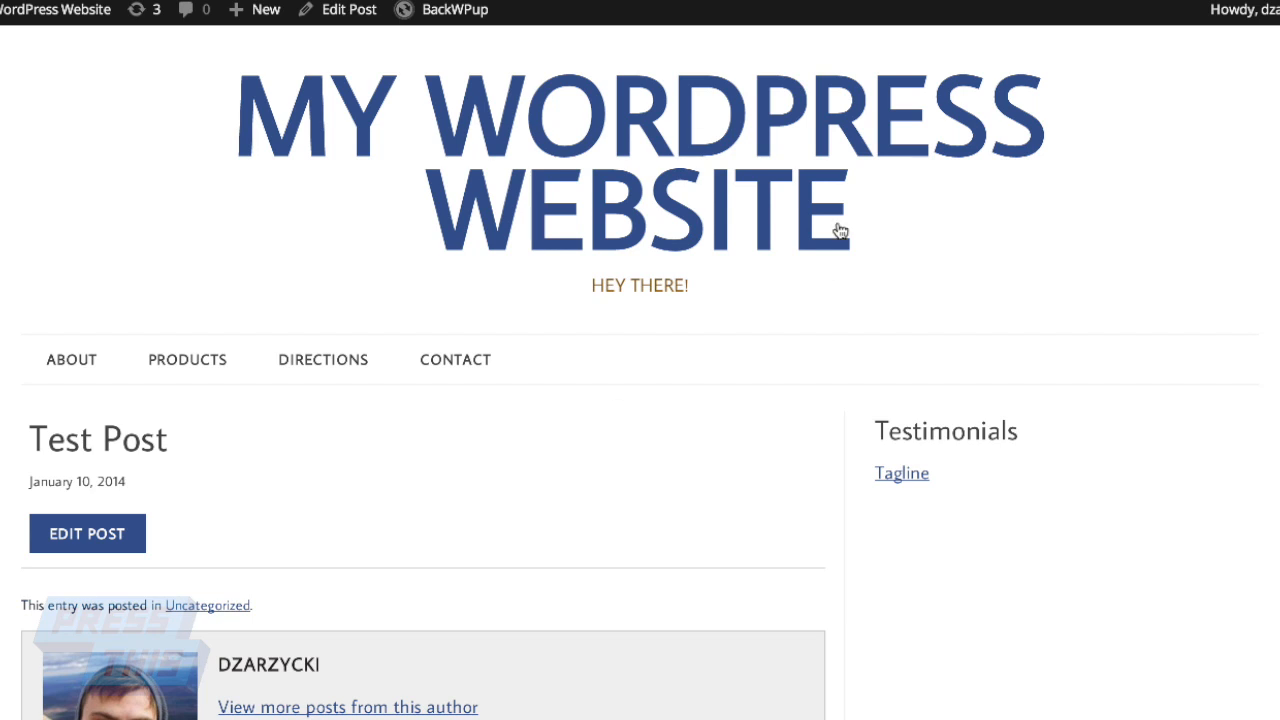